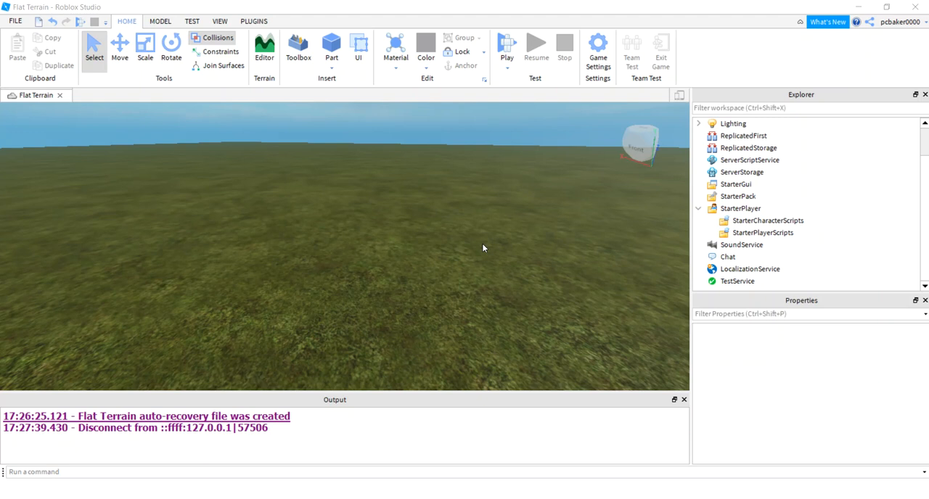
mouse_move(378, 267)
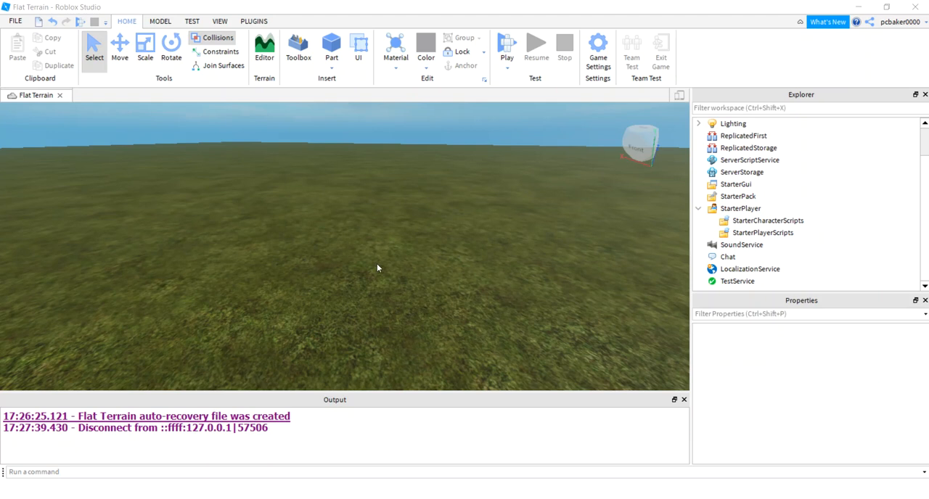
mouse_move(425, 215)
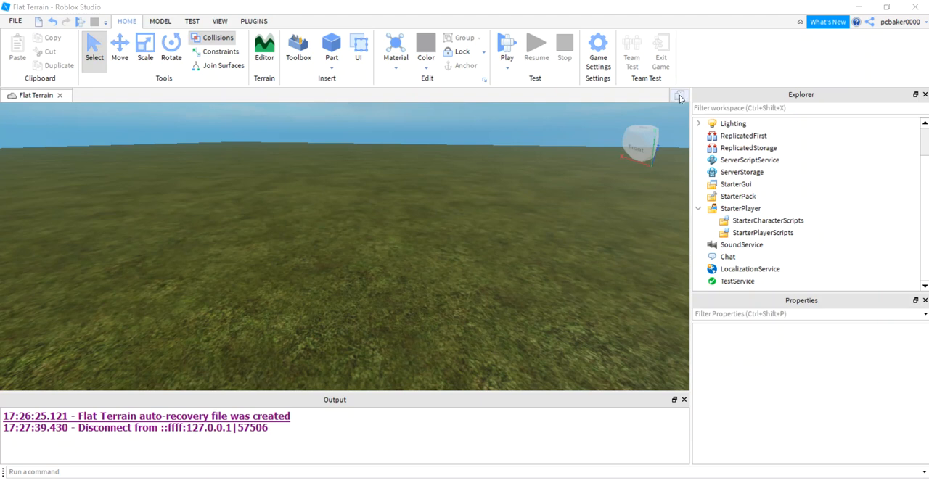
Switch on device emulation and preview the place in an iPhone 7 frame.
left_click(680, 96)
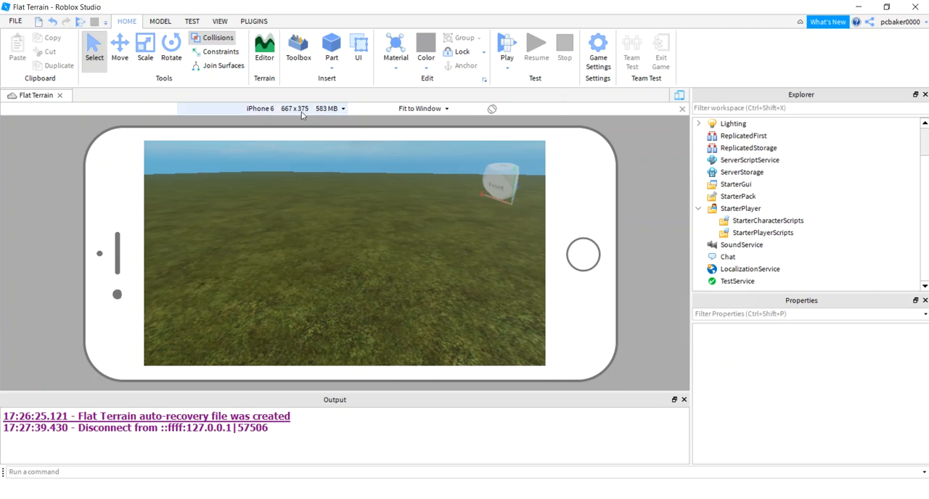
left_click(260, 107)
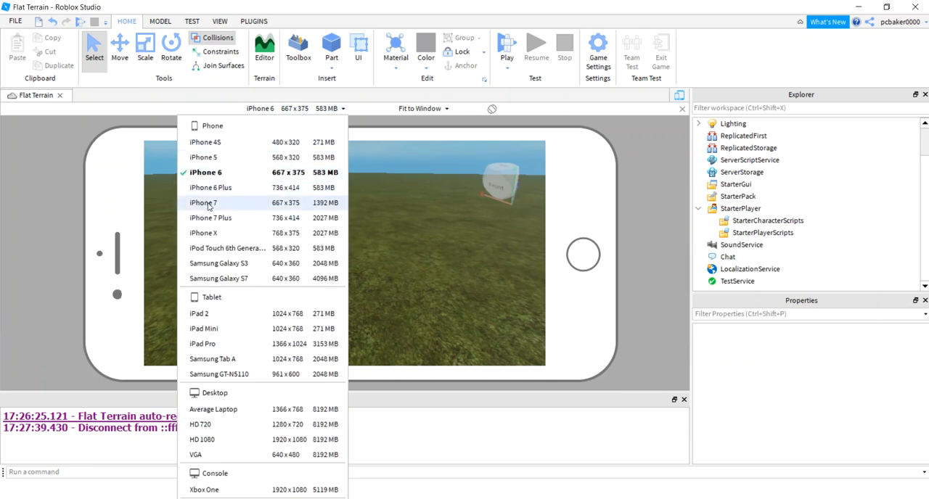
left_click(203, 203)
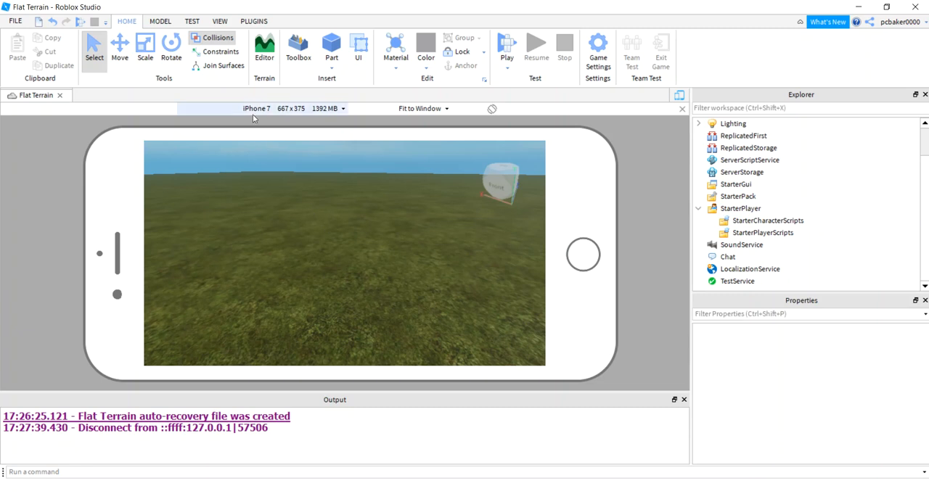
mouse_move(275, 114)
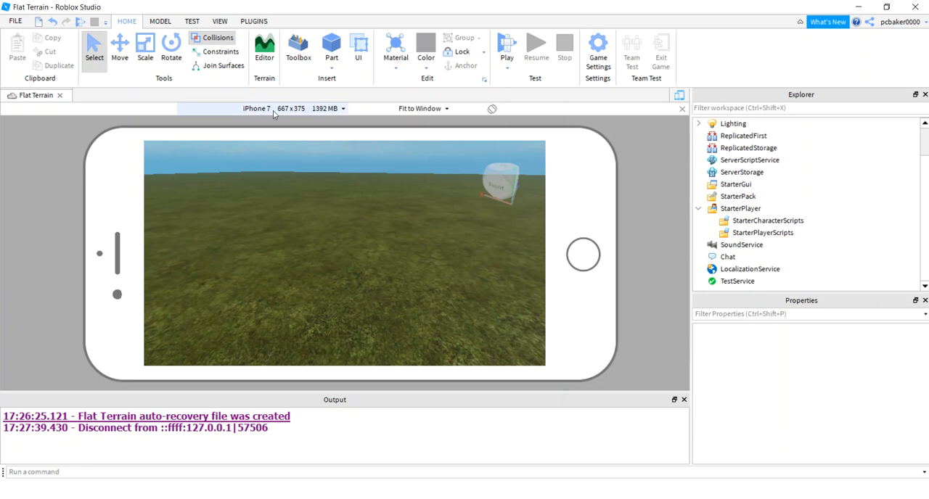
mouse_move(454, 241)
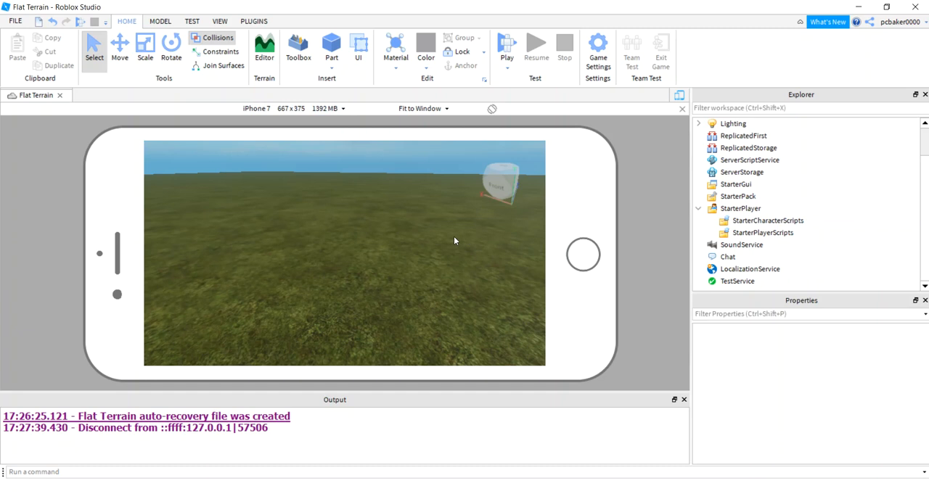
Insert a LocalScript under StarterPlayerScripts and rename it CtrlSprint.
left_click(763, 233)
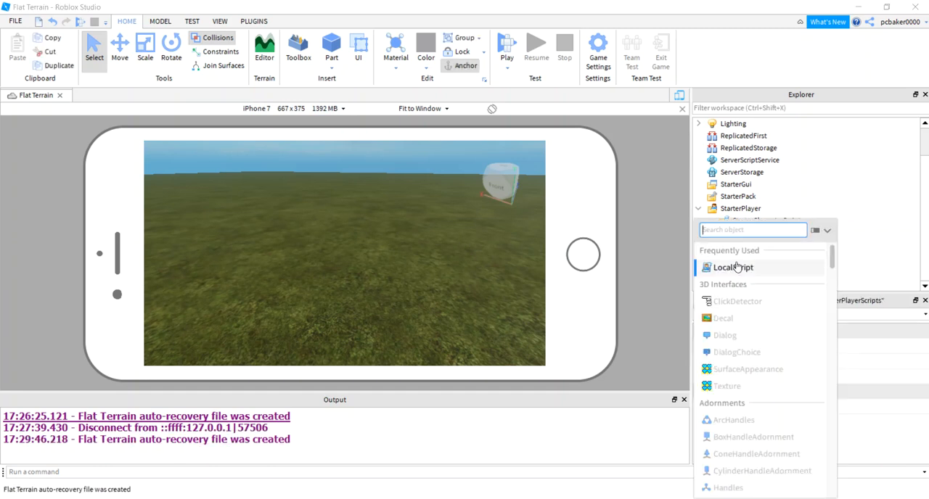
left_click(732, 267)
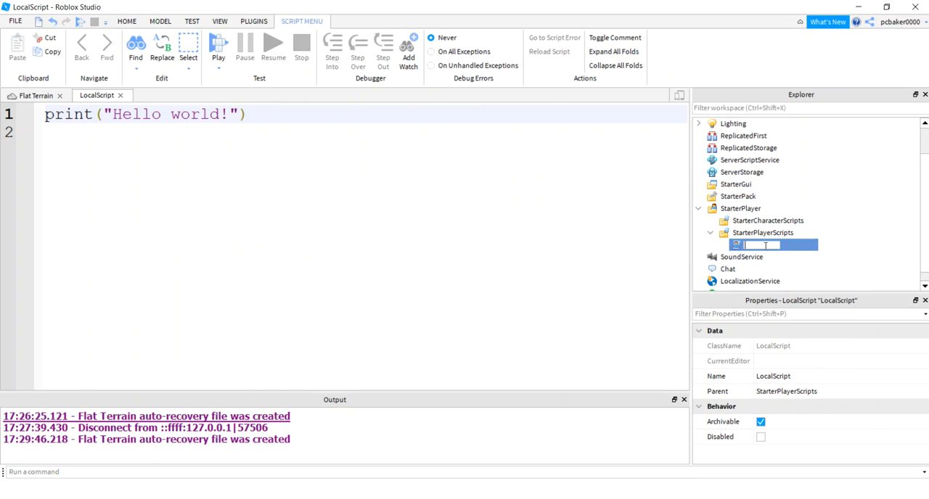
type("c")
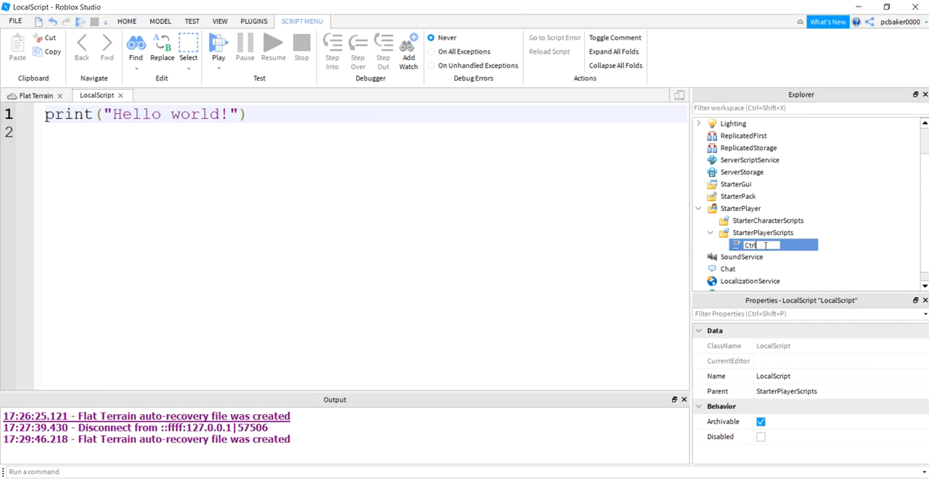
type("Sprint")
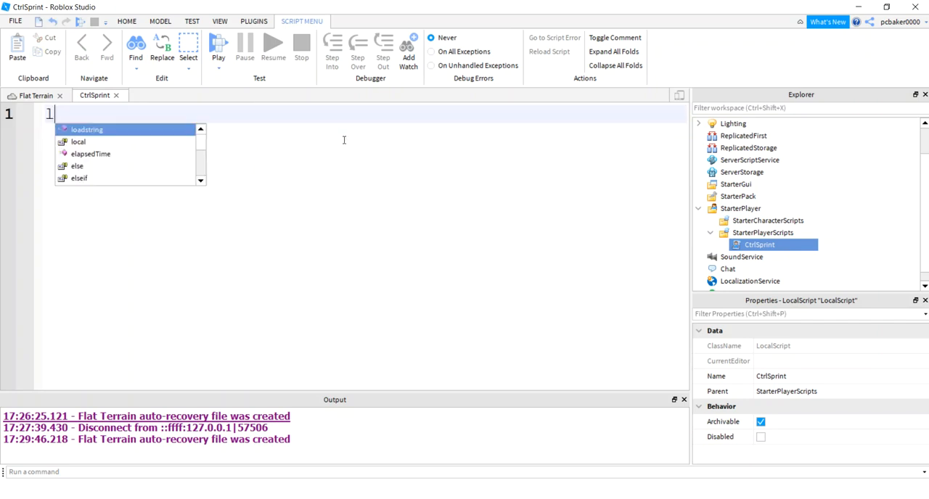
Declare local cas = game:GetService("ContextActionService") on line 1.
type("local cas")
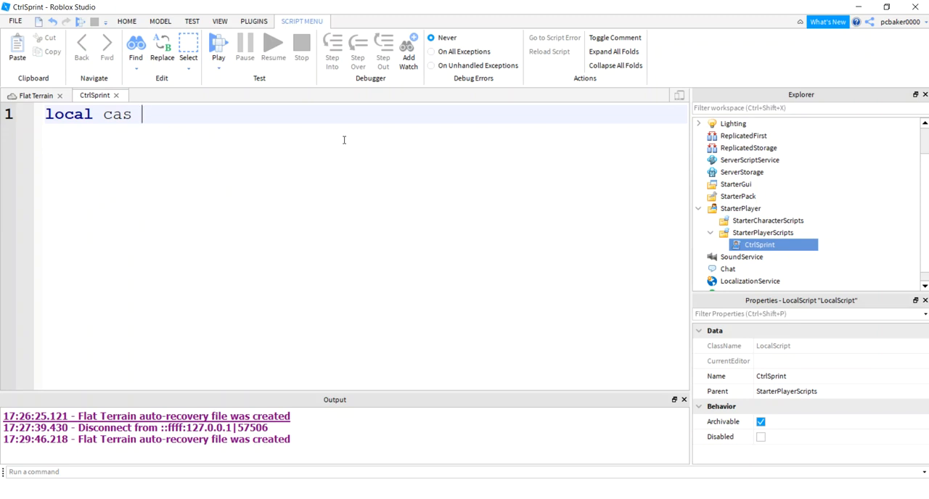
type("= game:GetService(")
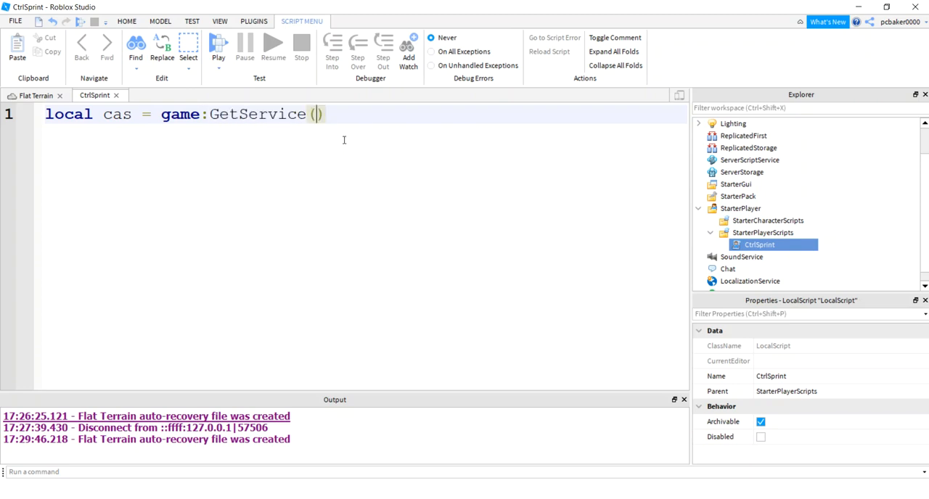
type("\"ContextActionService\"")
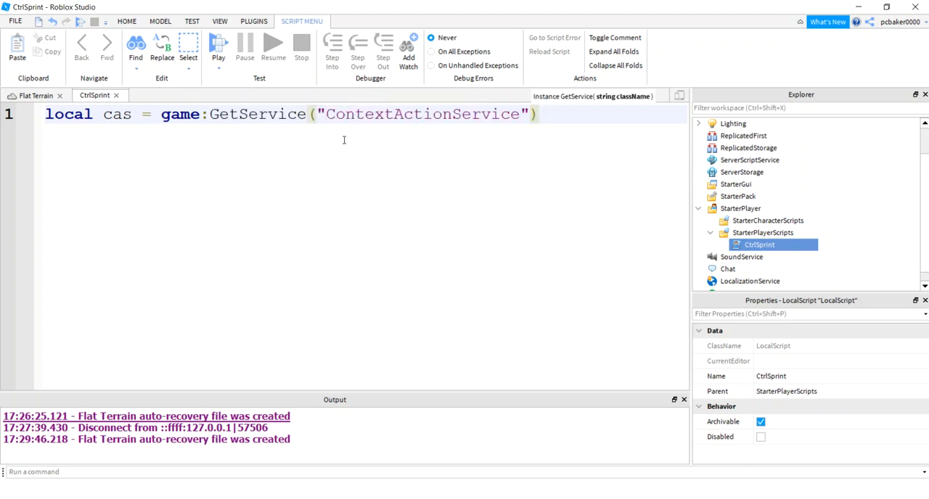
key("Enter")
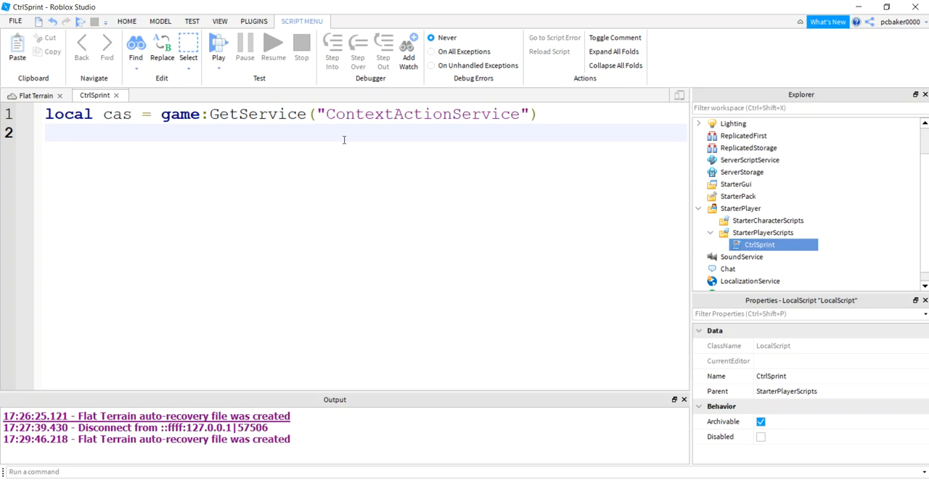
Declare lRun and rRun as Enum.KeyCode.LeftControl and Enum.KeyCode.RightControl.
type("local lR")
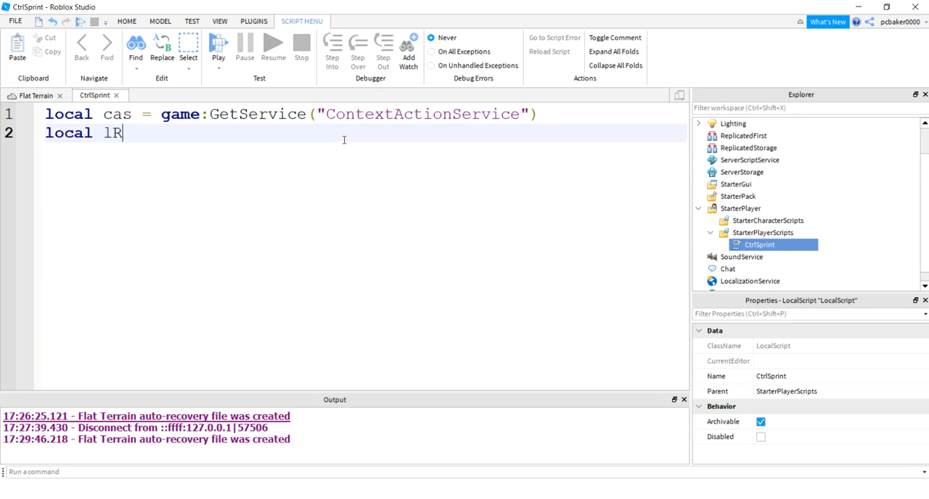
type("un =")
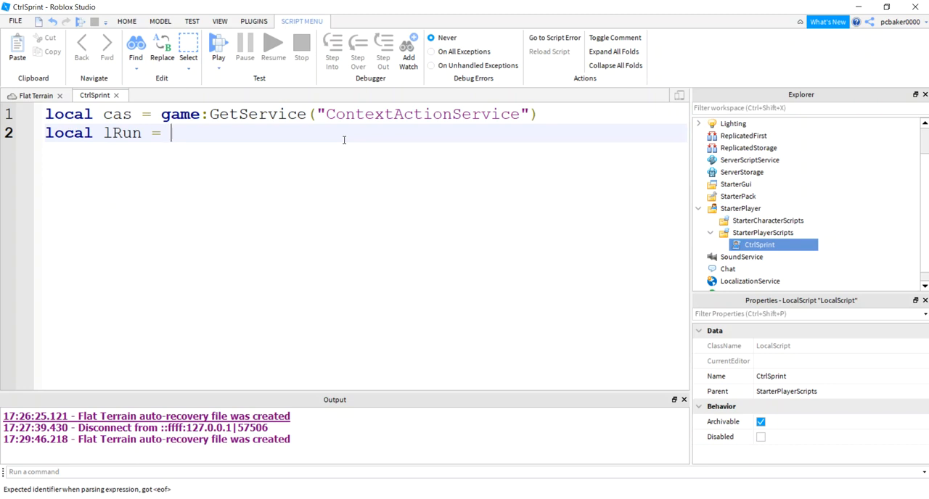
type("Enum")
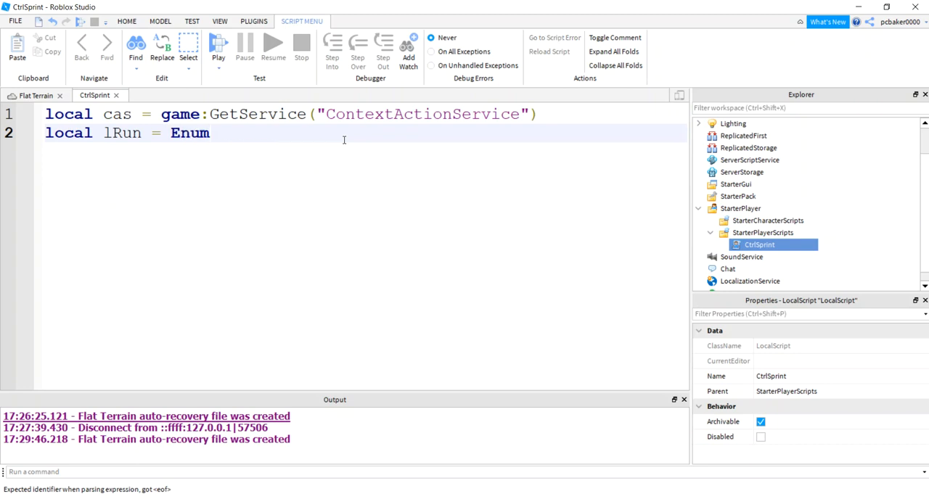
type(".KeyCode")
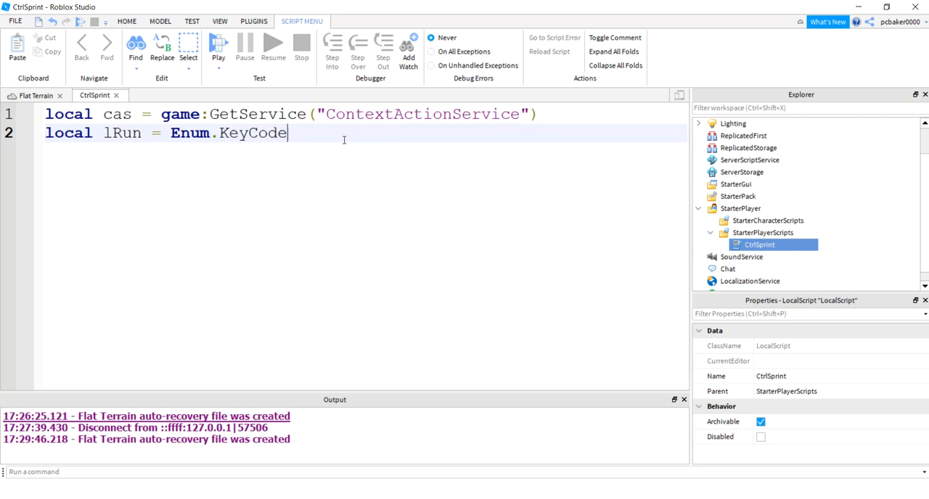
type(".")
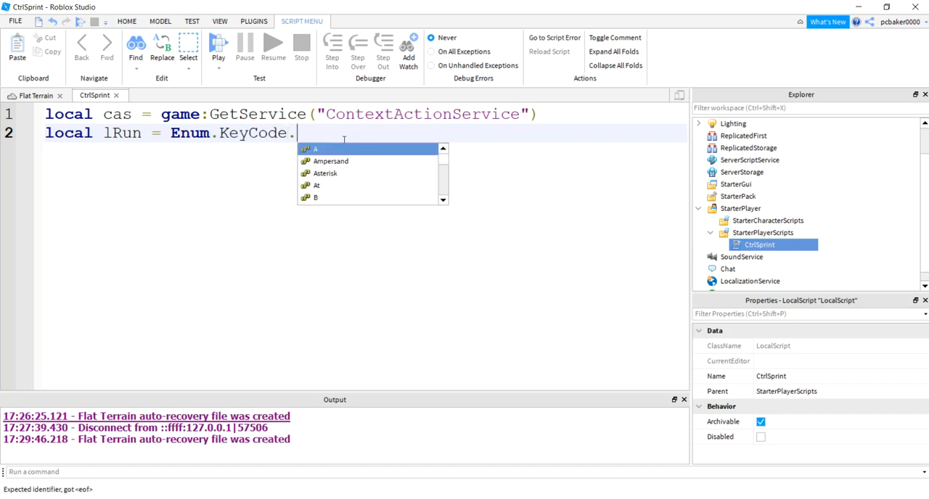
type("LeftC")
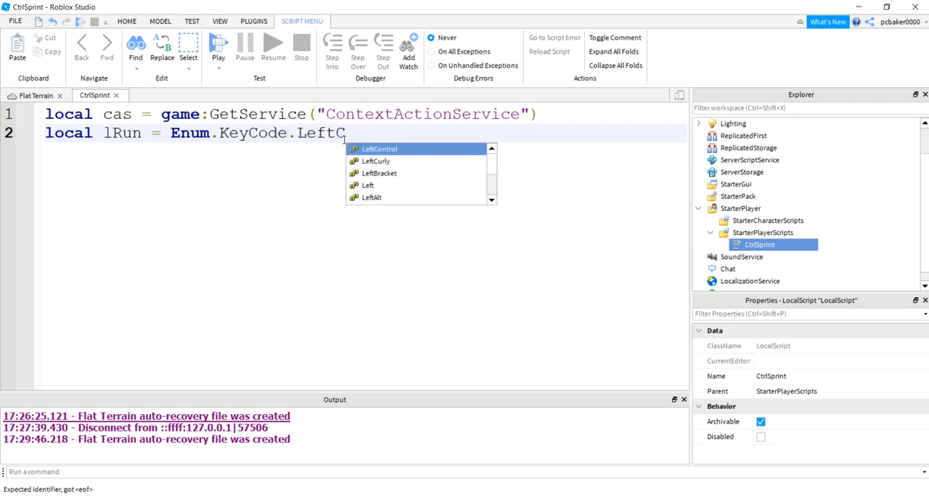
type("S")
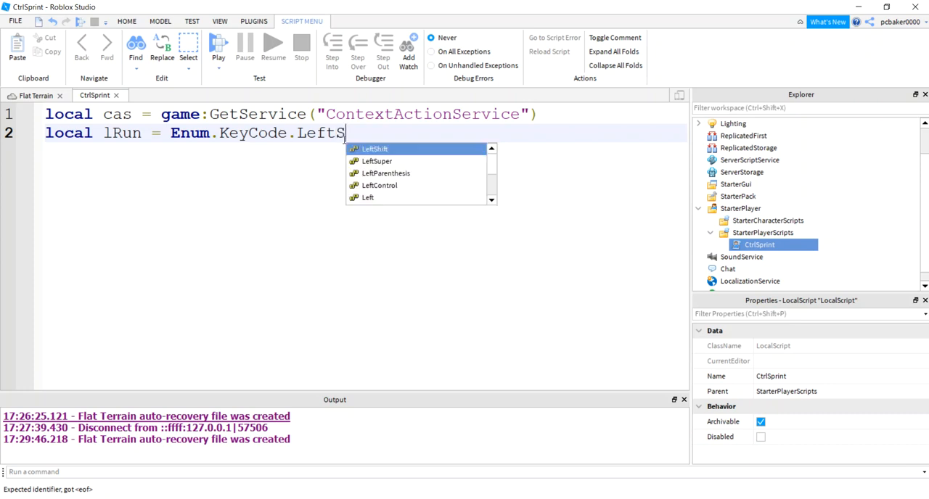
type("C")
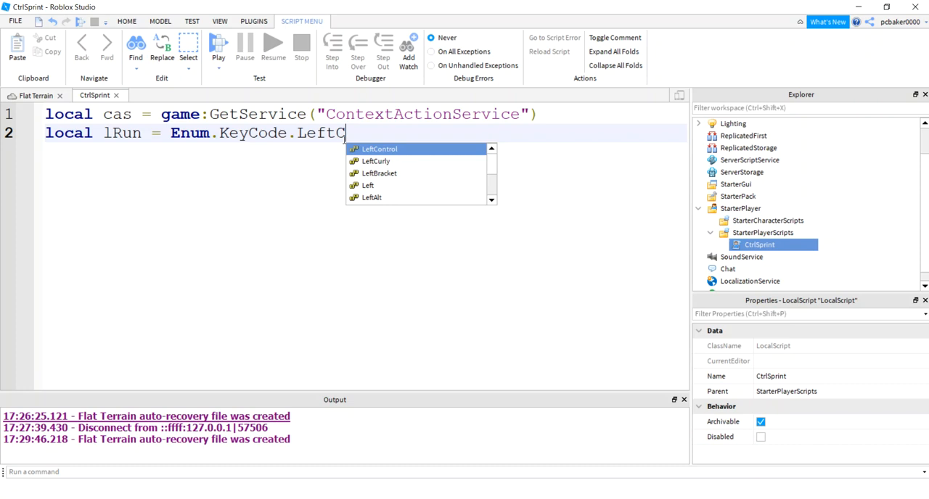
type("ontrol")
type("local")
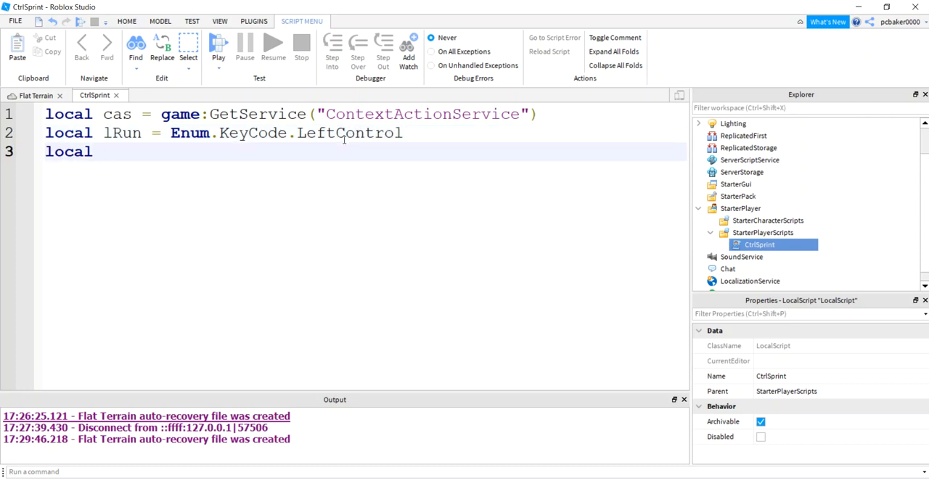
type("rRun = E")
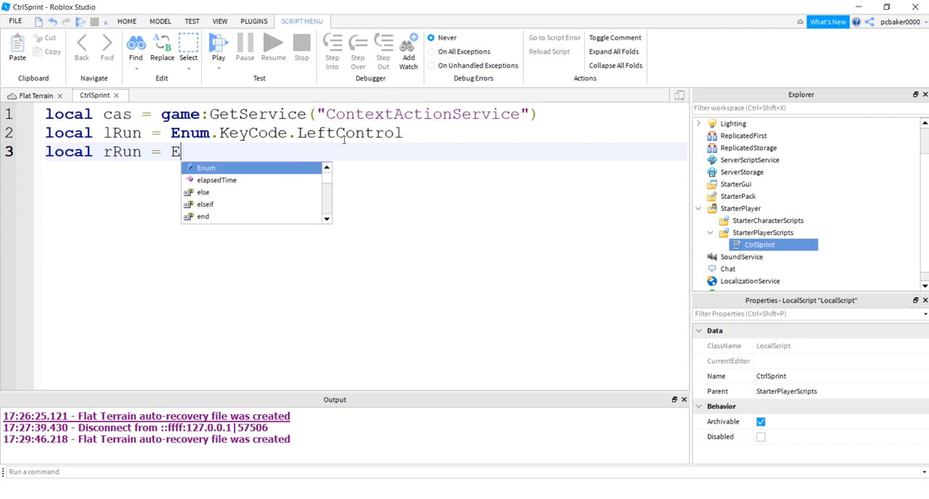
type("num.KeyCode.")
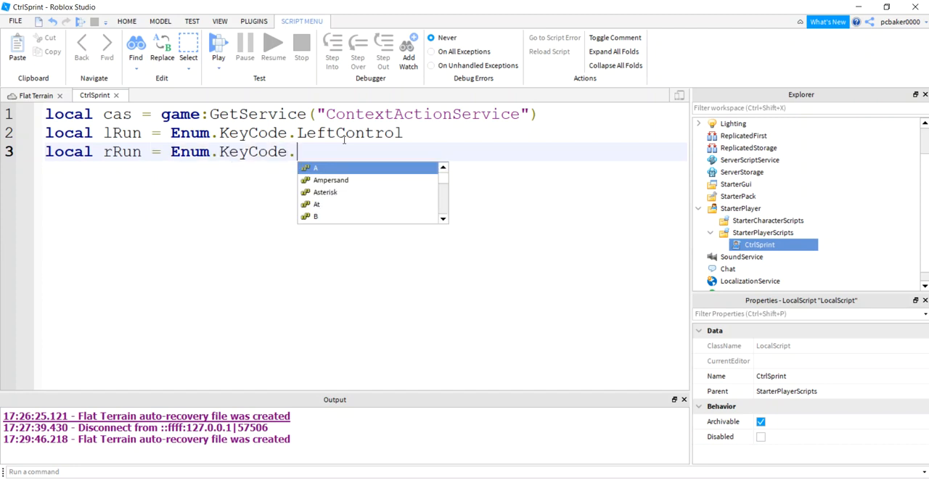
type("RightCon")
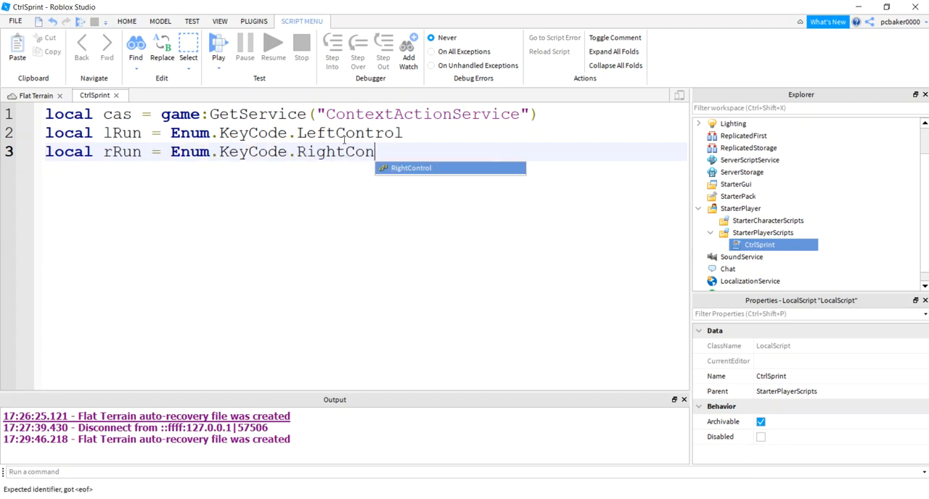
key("Enter")
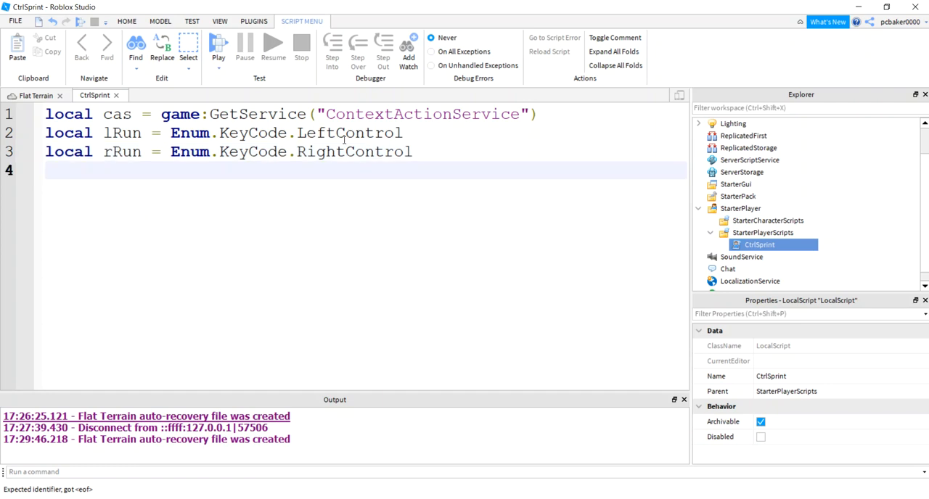
Declare rs = game:GetService("ReplicatedStorage") and re = rs:WaitForChild("RunRe").
type("local")
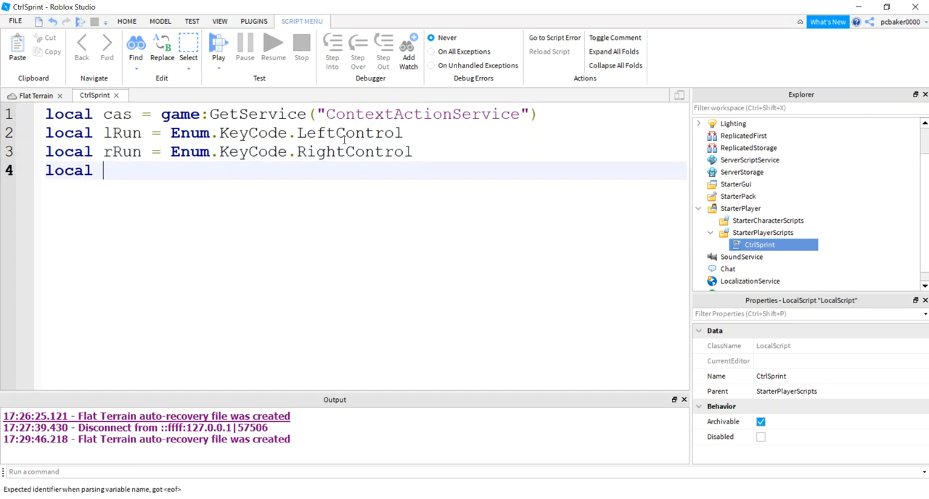
type("rs =")
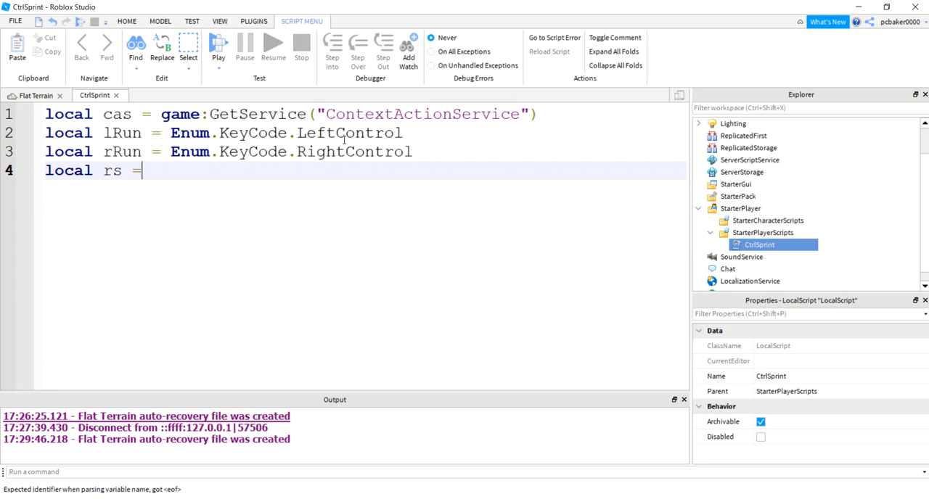
type("game:G")
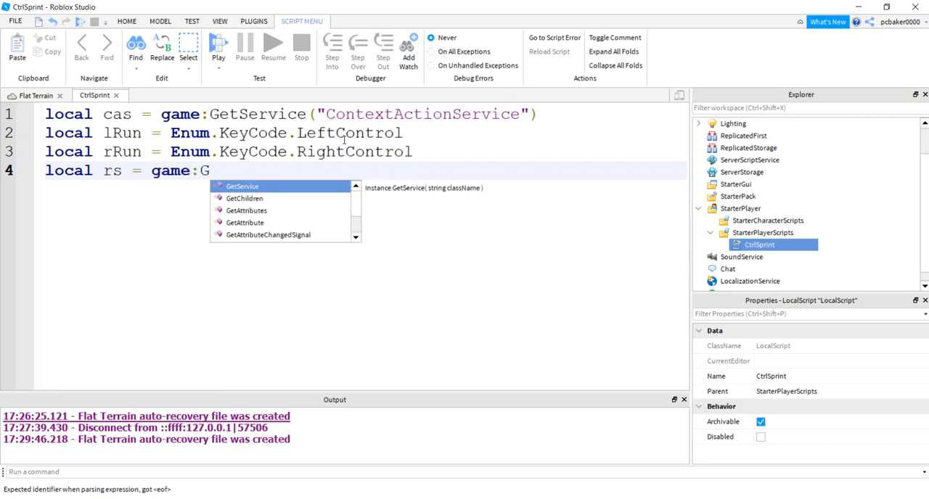
type("etService(\"ReplicatedStorage\")")
type("local")
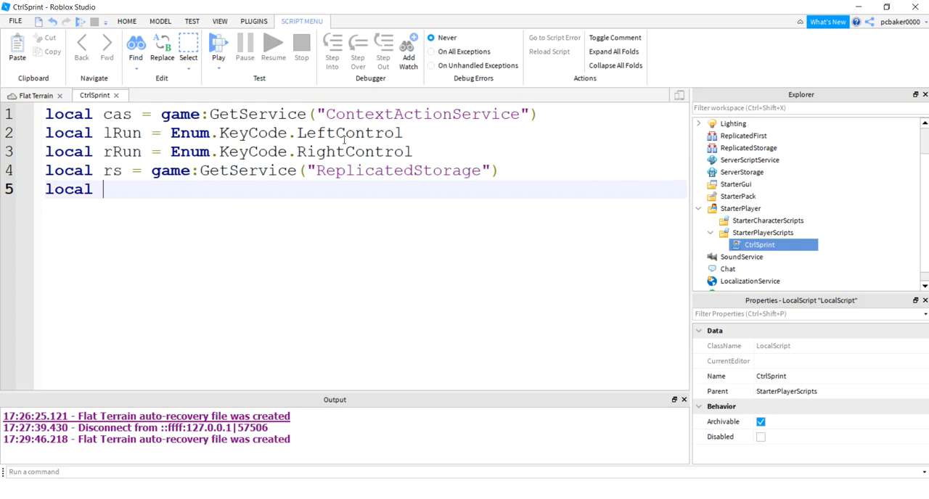
type("re =")
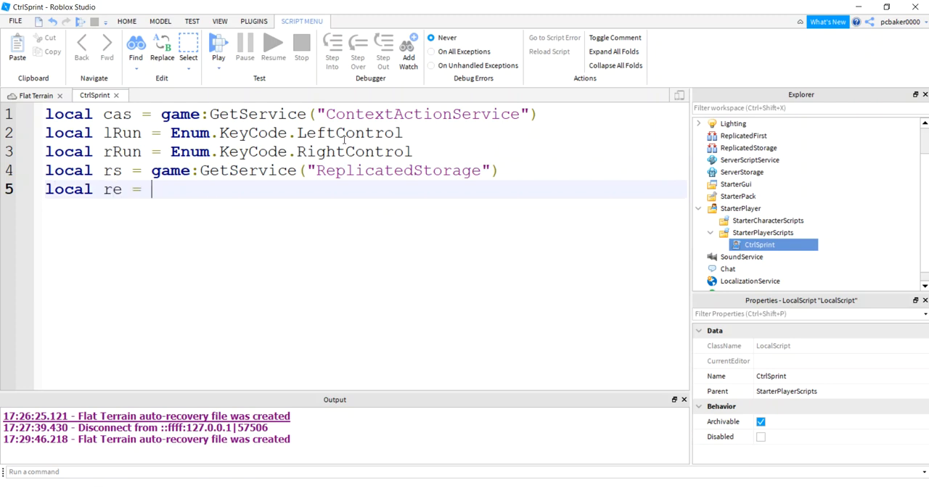
type("rs:")
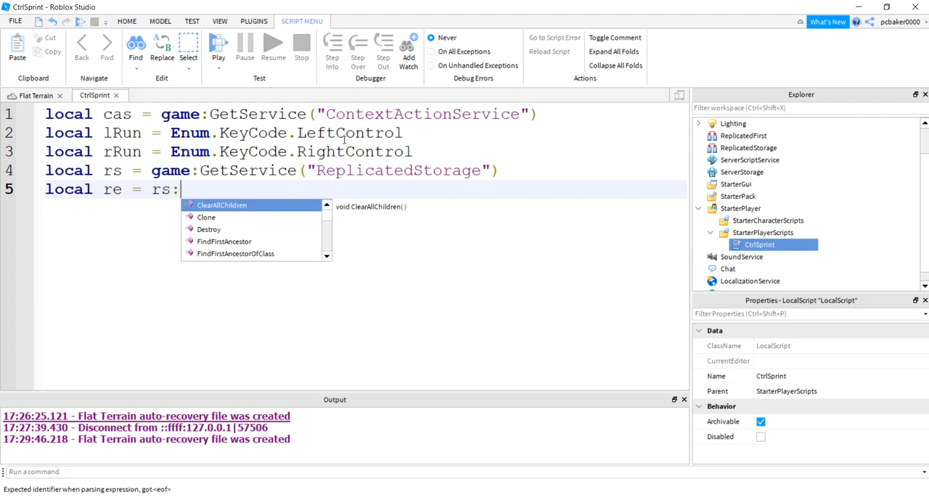
type("WaitForChild(\"\")")
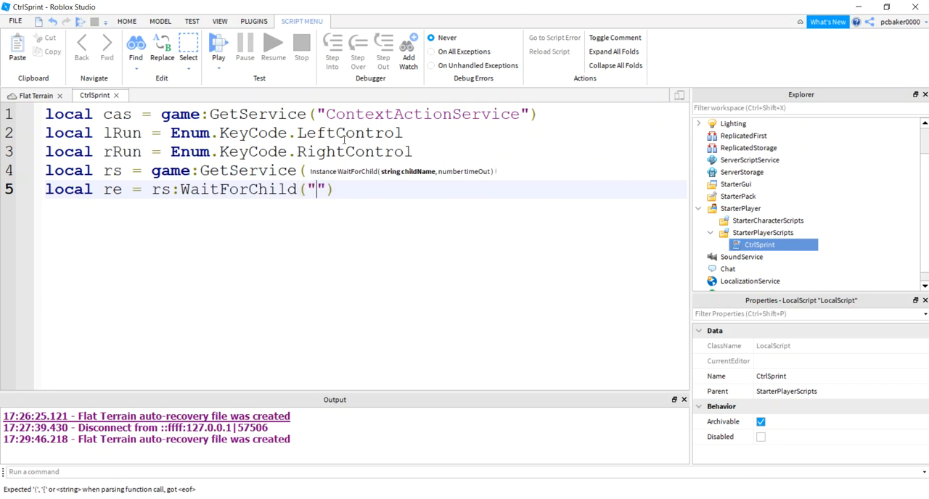
type("RunRe")
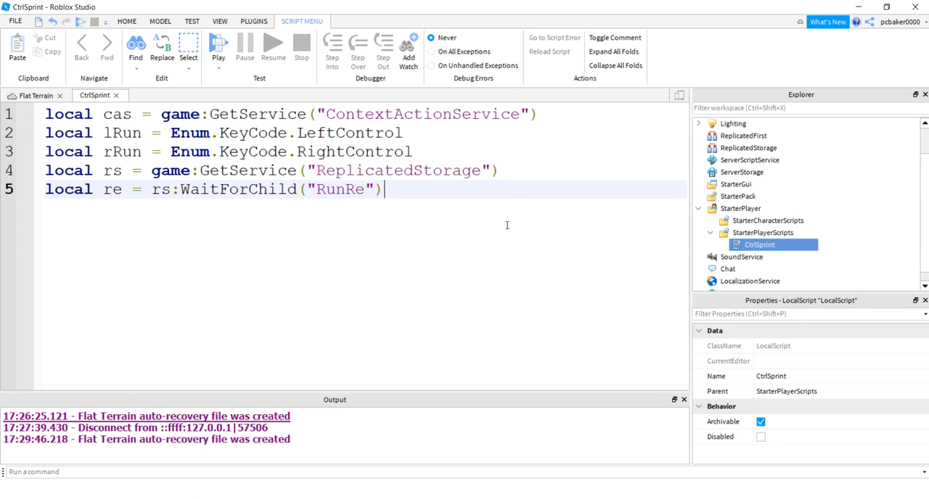
Add a RemoteEvent inside ReplicatedStorage and rename it RunRe.
left_click(749, 148)
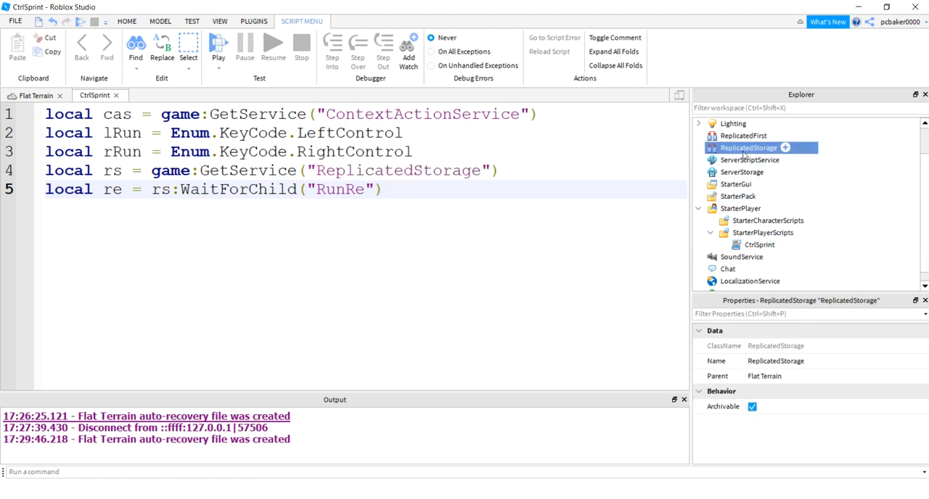
left_click(784, 148)
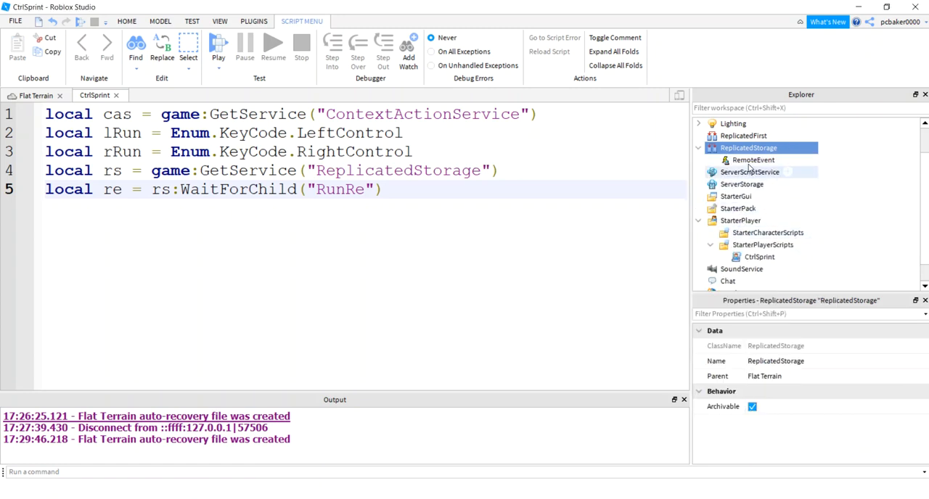
left_click(752, 160)
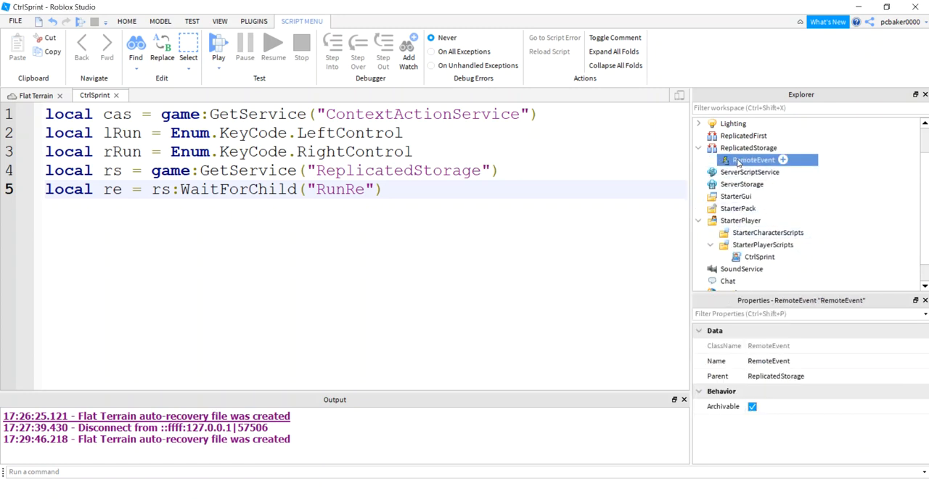
double_click(755, 160)
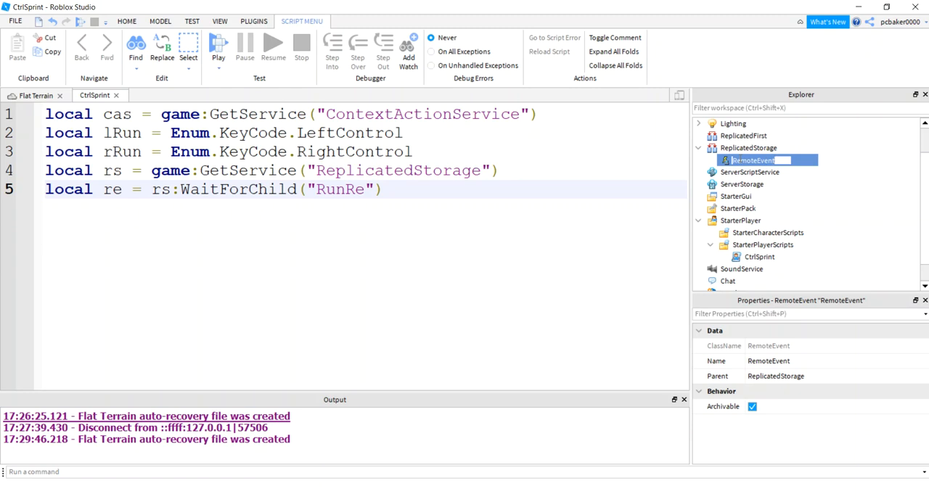
type("RunRe")
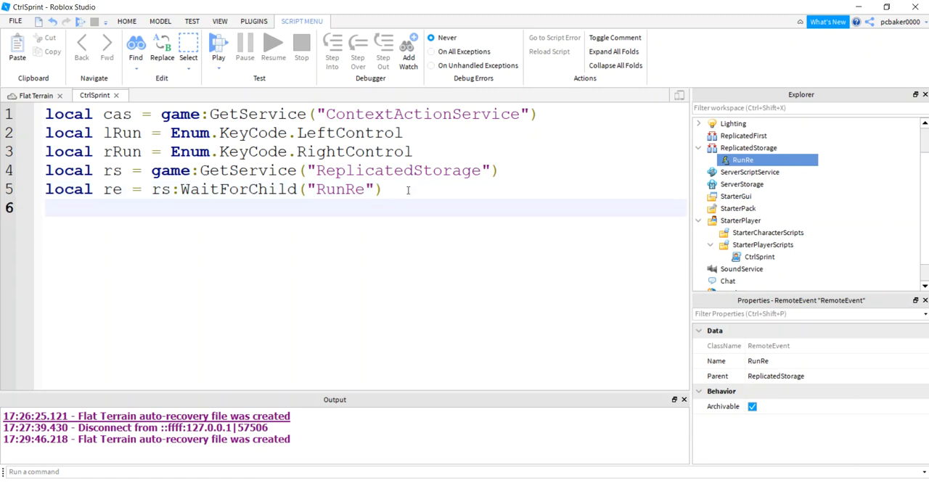
Declare local player = game:GetService("Players").LocalPlayer.
type("local")
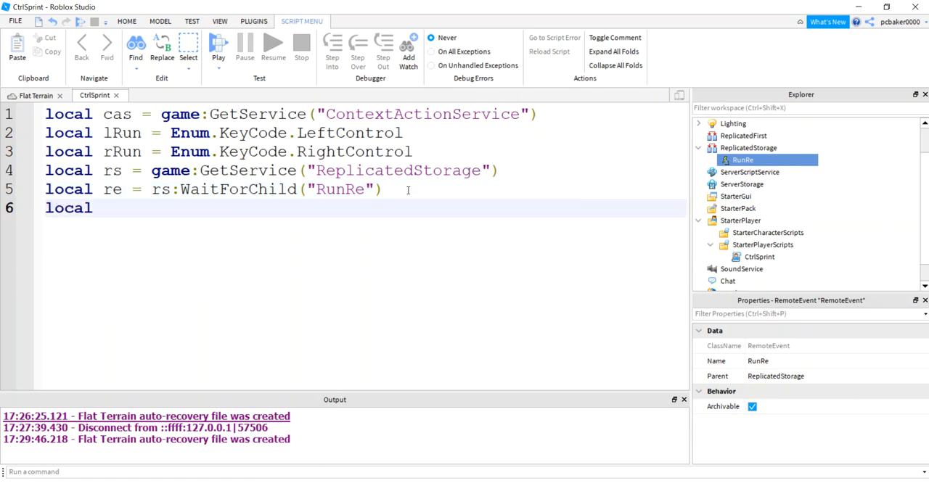
type("player =")
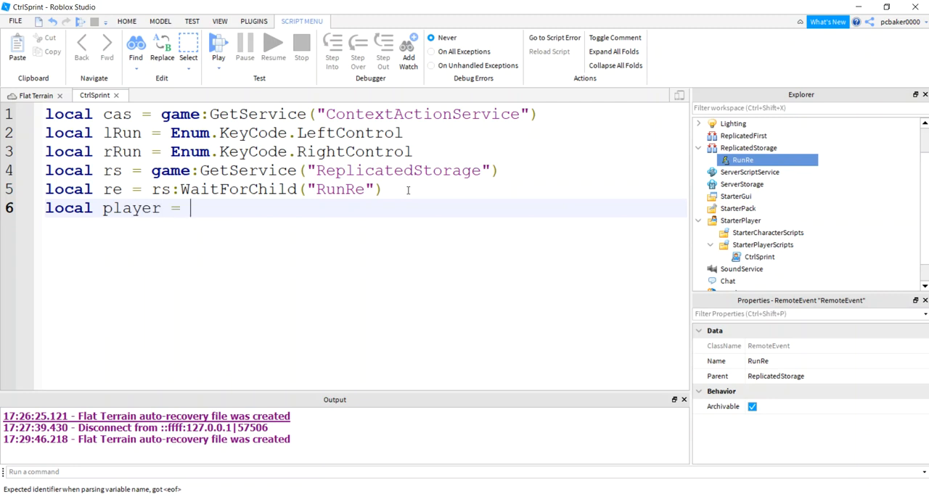
type("game")
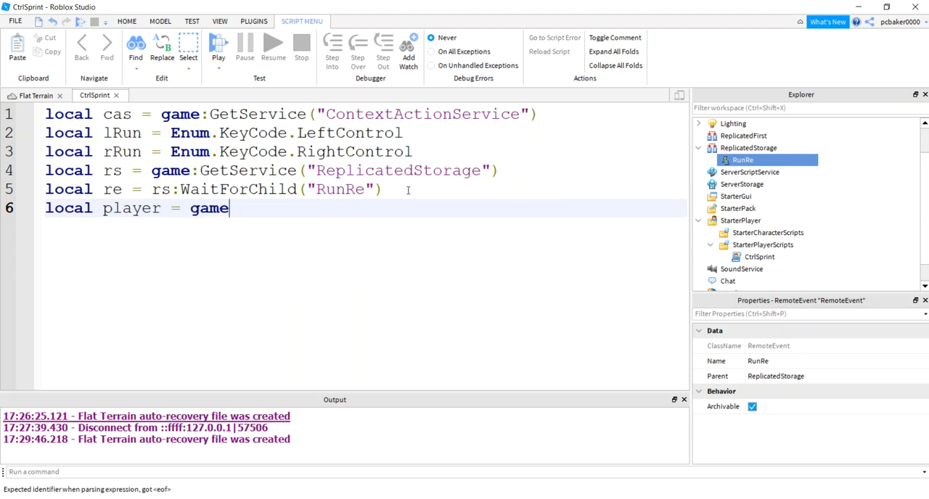
type(":G")
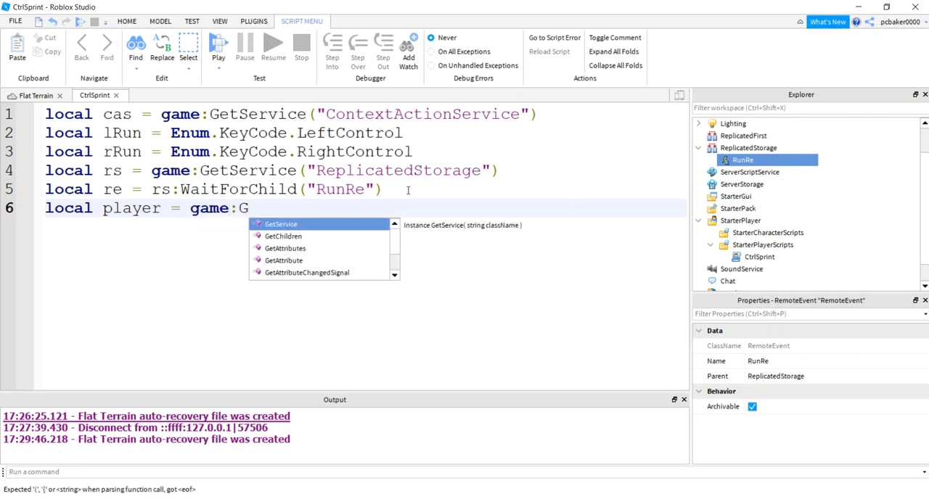
type("etService(\"\")")
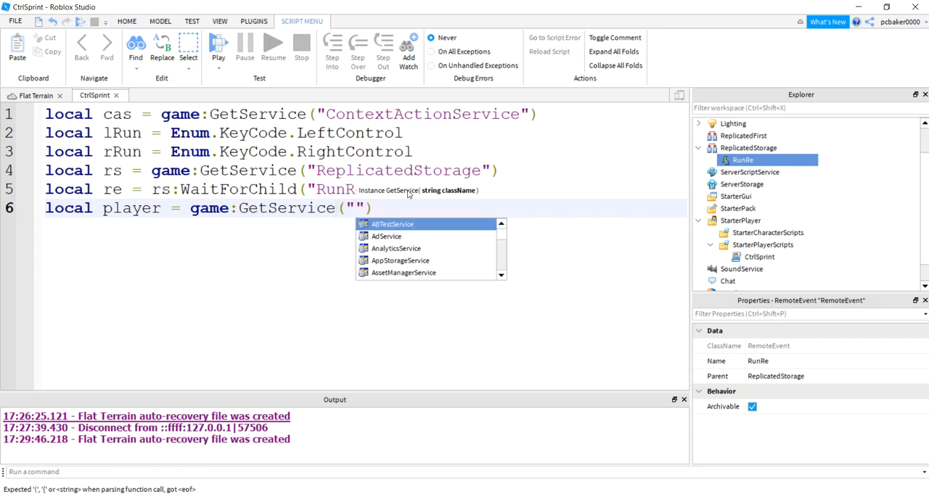
type("Players")
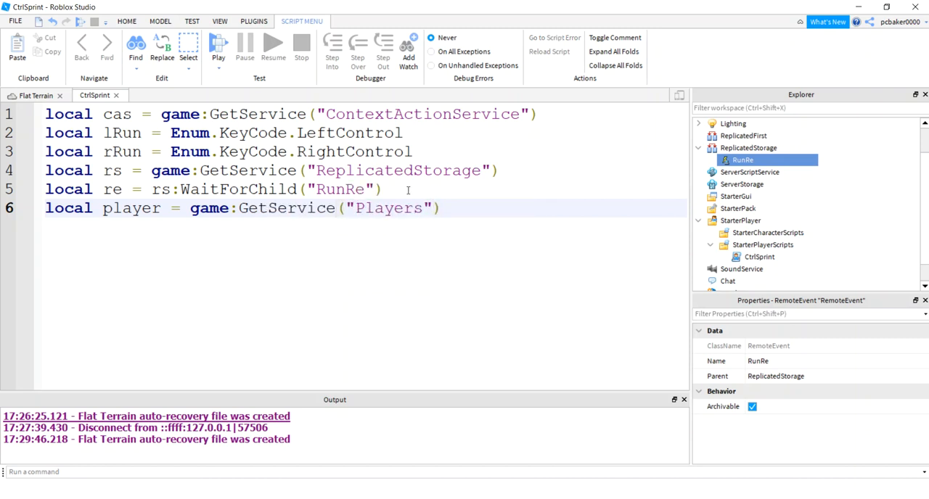
type(".LocalPlayer")
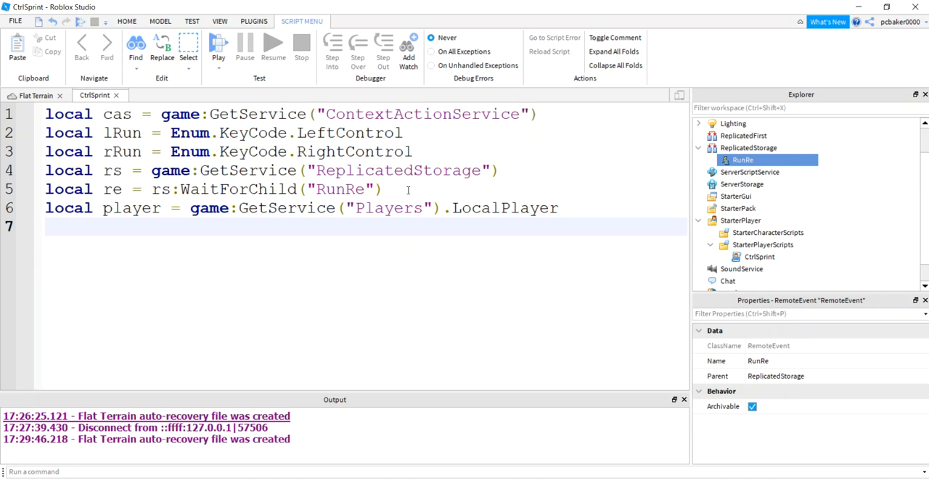
Declare local char = player.Character or player.CharacterAdded:Wait().
type("local char =")
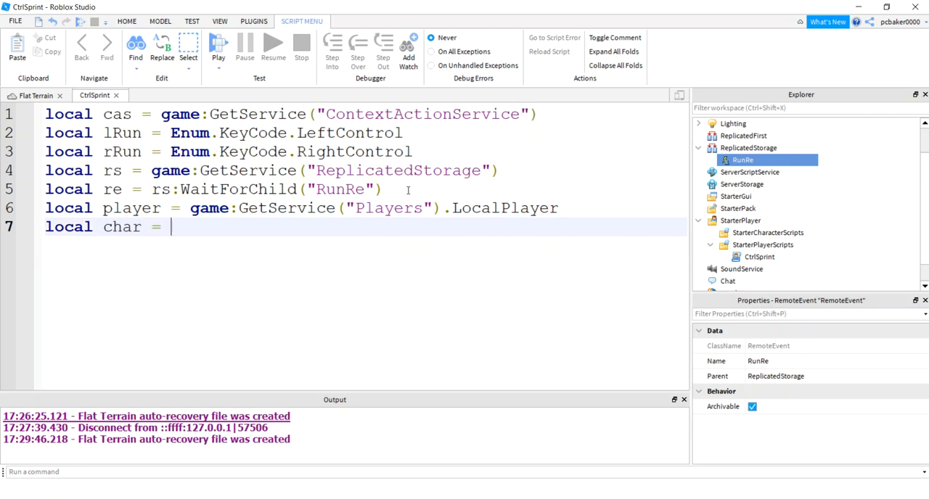
type("player.C")
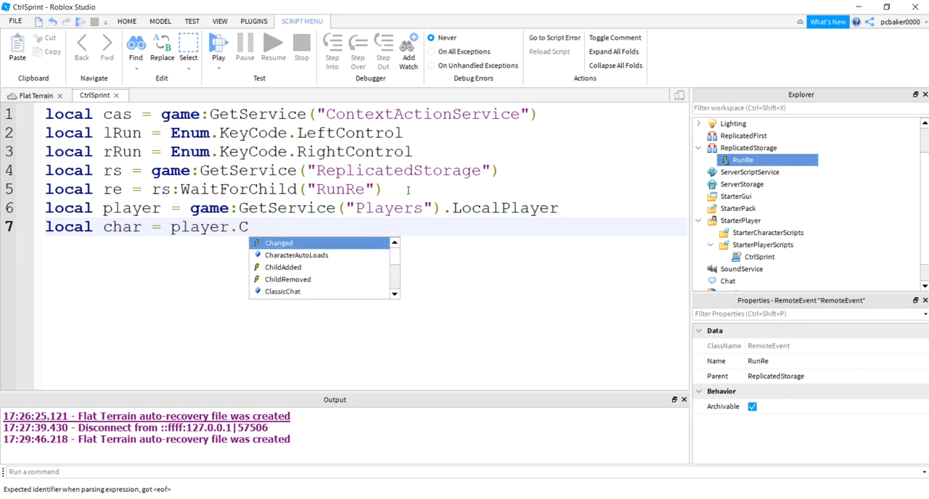
type("haracter or")
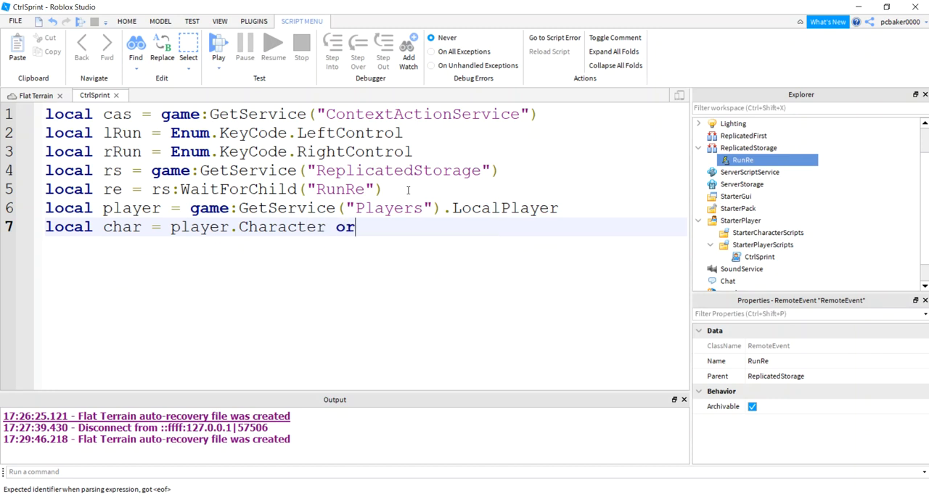
type("player.CharacterAdde")
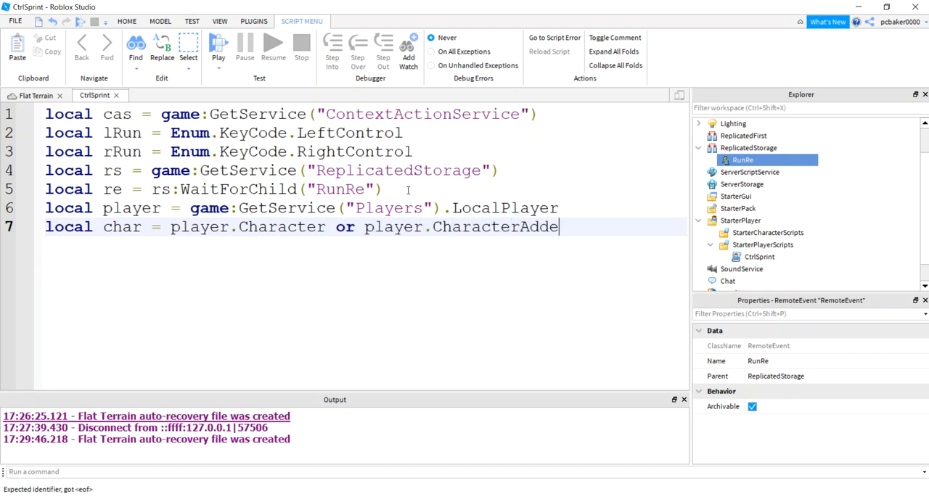
type("d:Wait")
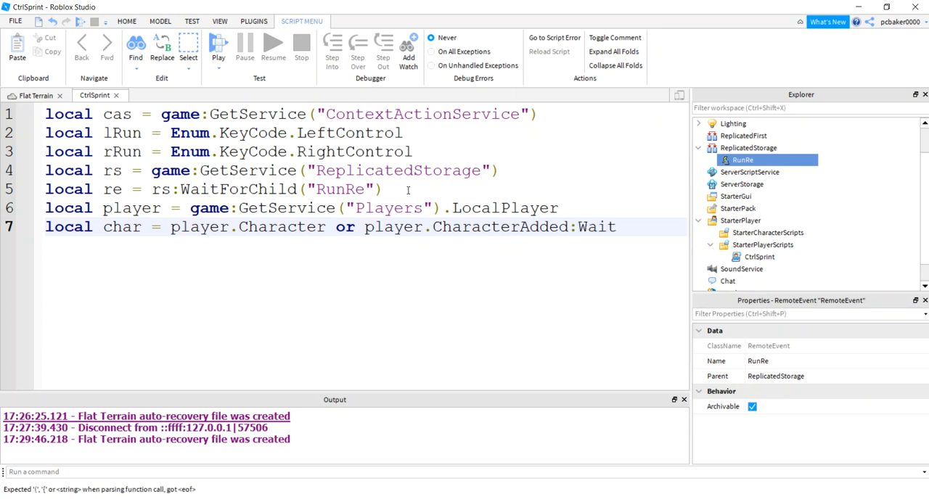
Declare local rootPart = char:WaitForChild("HumanoidRootPart").
type("local")
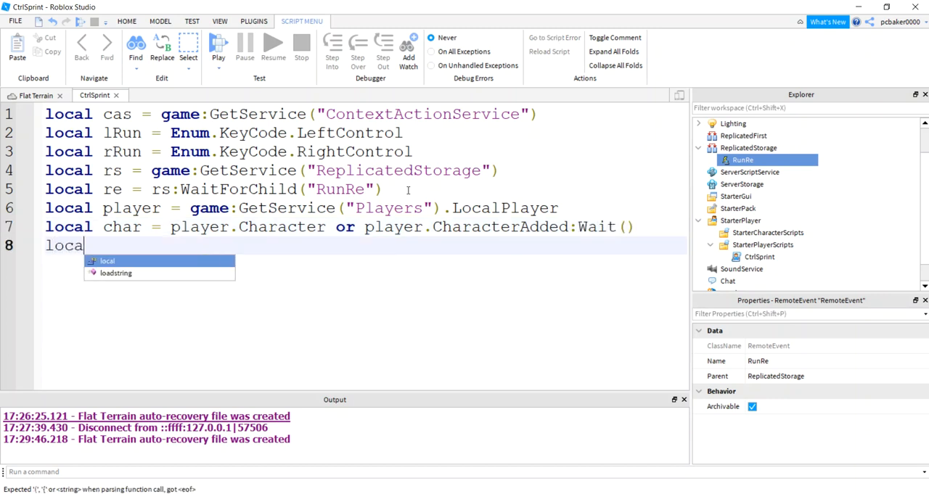
type("root")
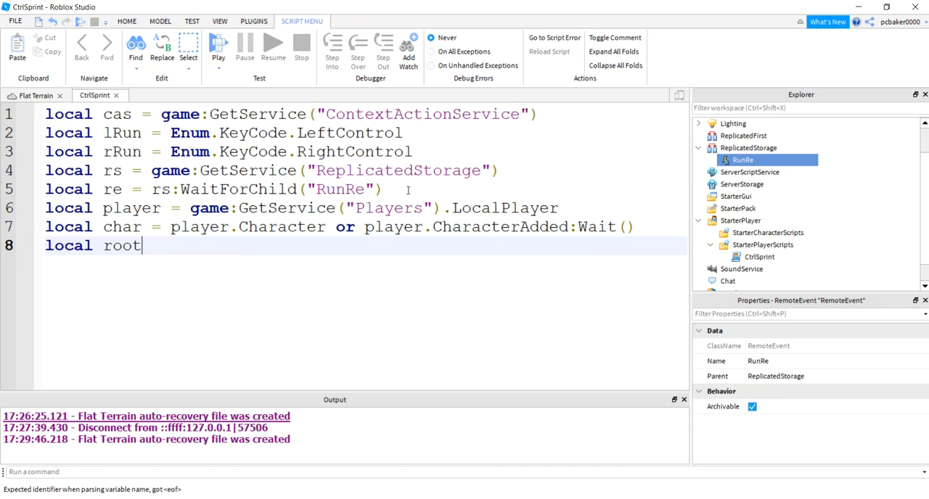
type("Part =")
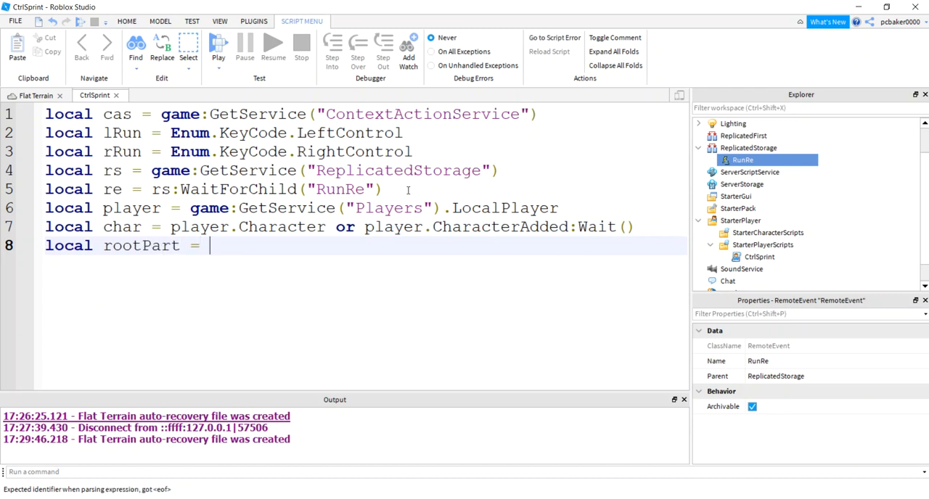
type("char")
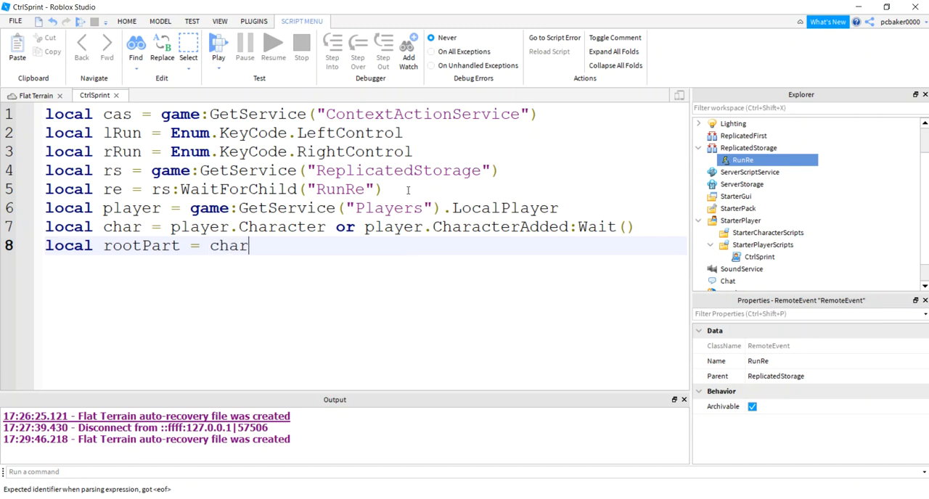
type(":WaitForChild(")
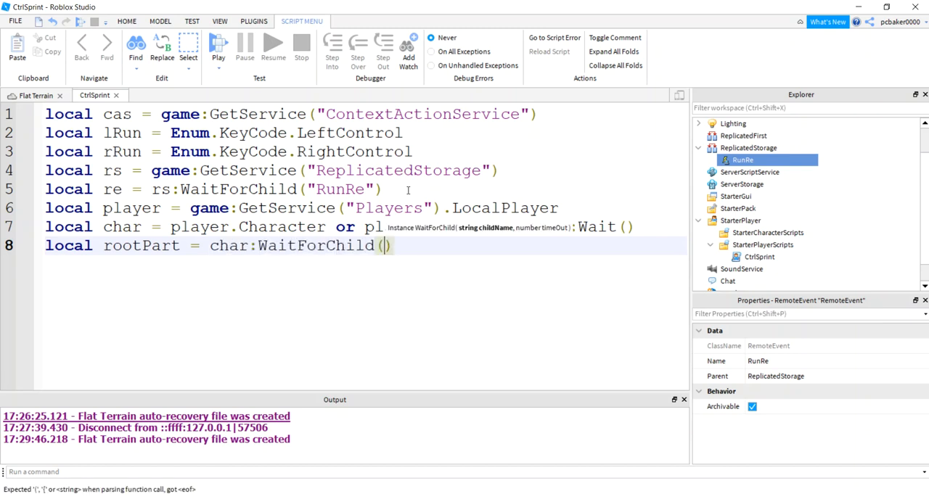
type("\"\"")
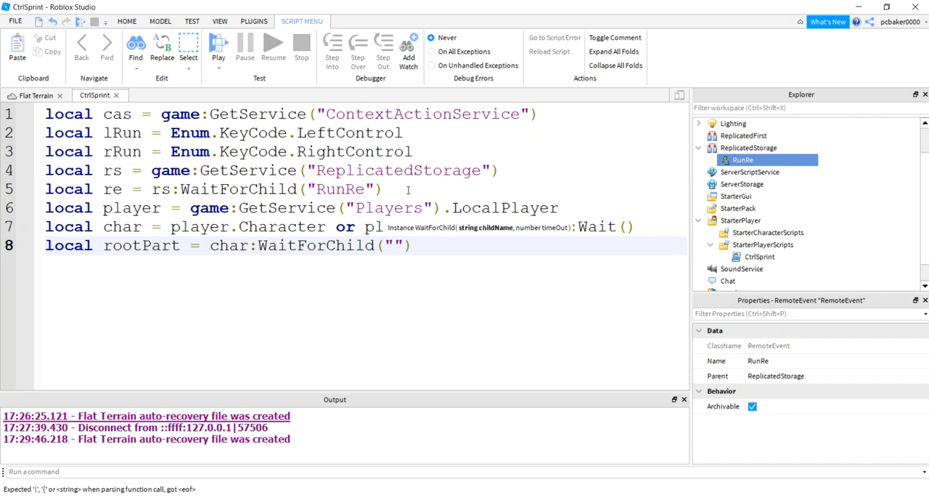
type("HumanoidRootPart")
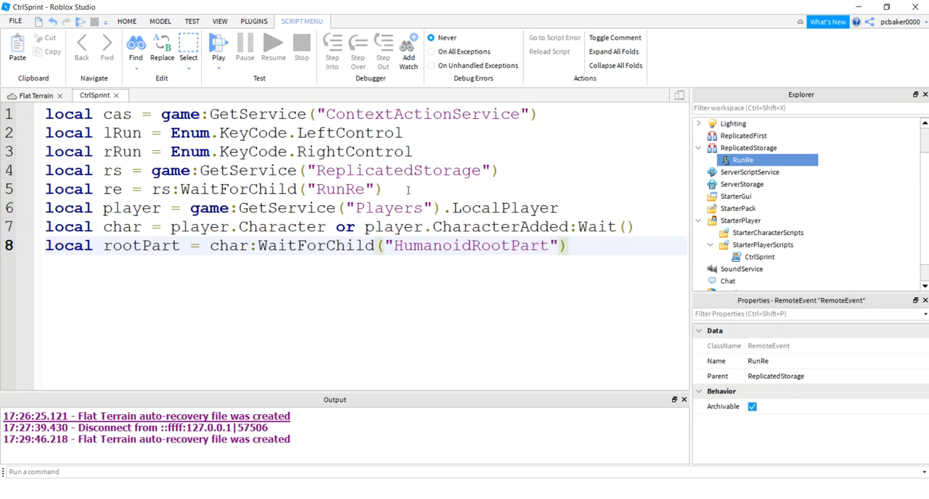
left_click(569, 245)
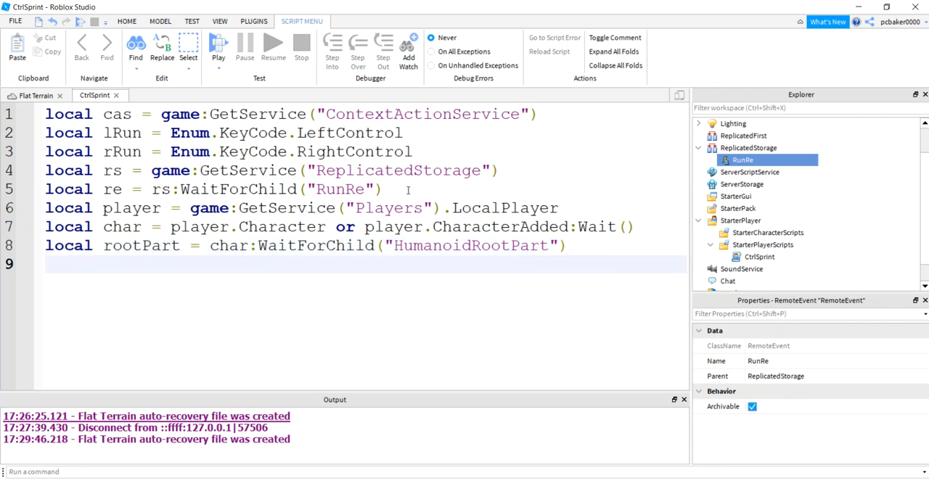
Declare local sound = rootPart:WaitForChild("Running").
type("local")
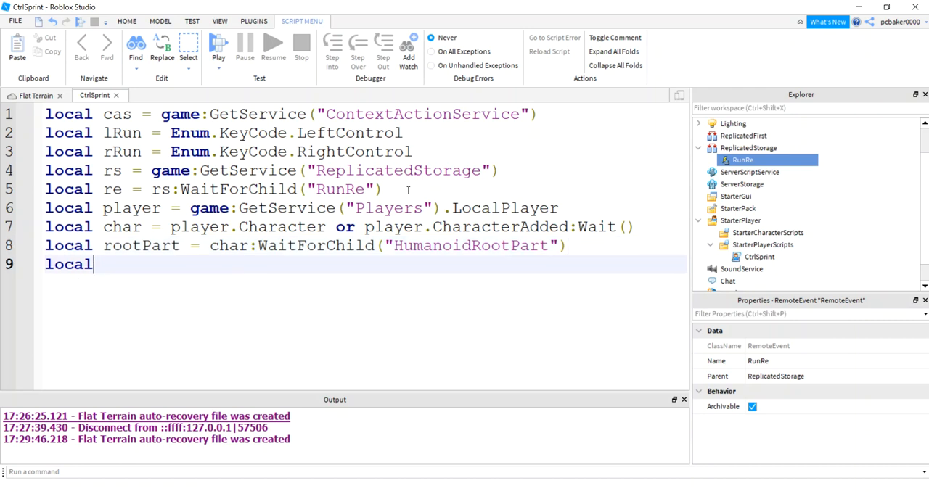
type("sound")
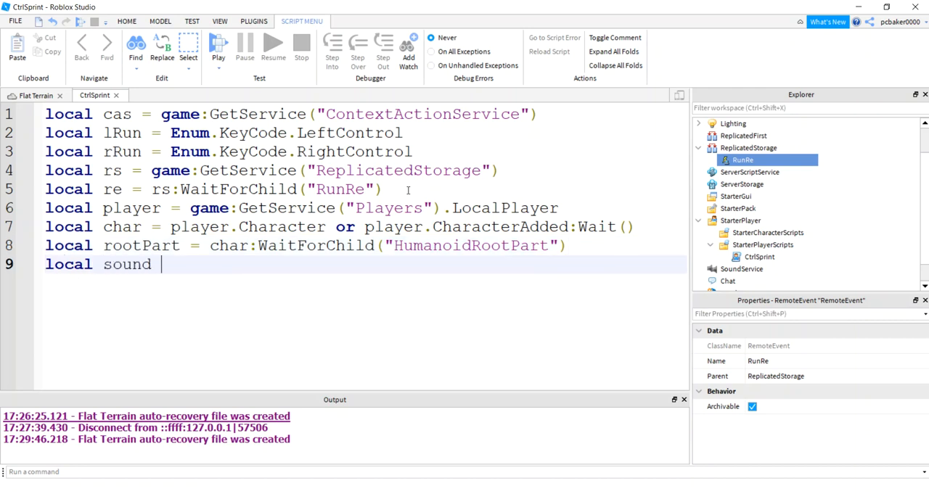
type("= rootPart")
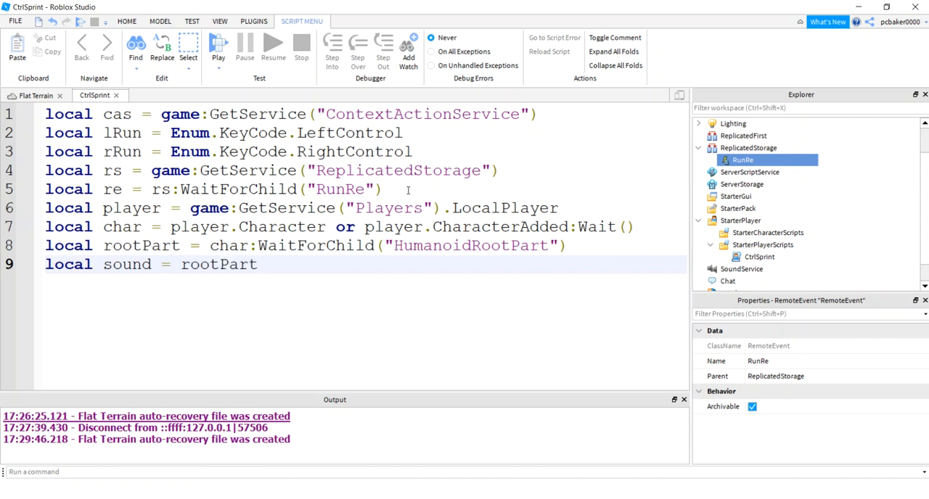
type(":WaitForChild(\"")
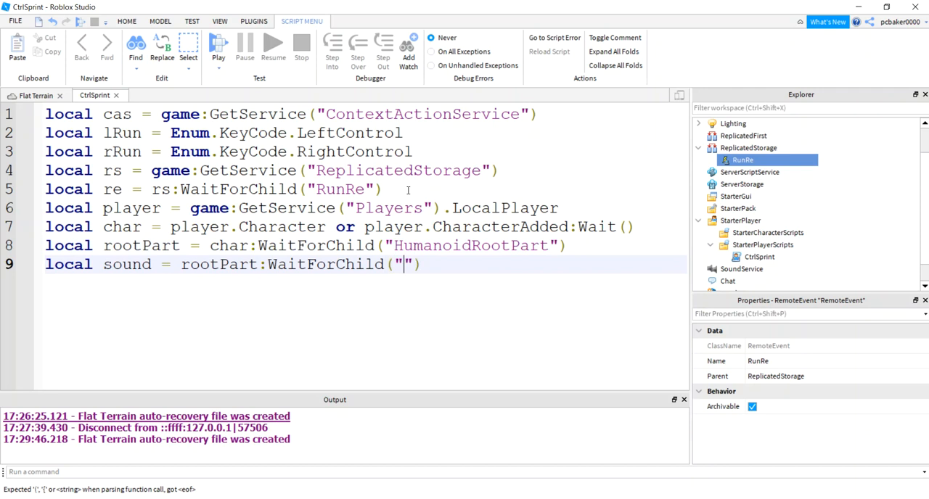
type("Running")
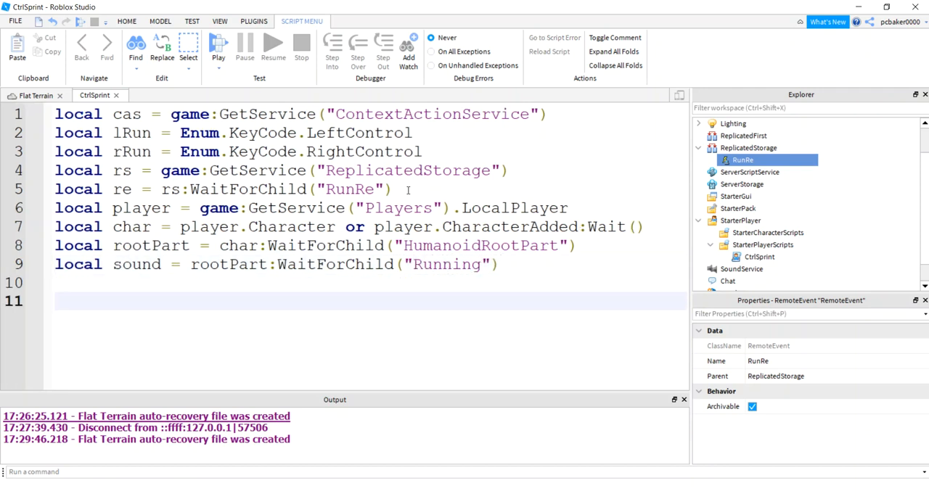
Start local function handleContext(name, state, input) with an if state == Enum.UserInputState.Begin check.
type("lcoal fu")
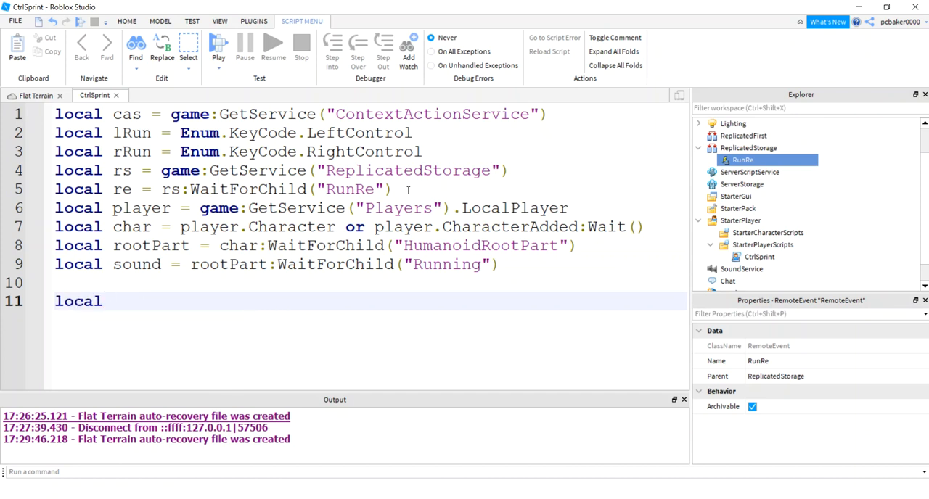
type("function")
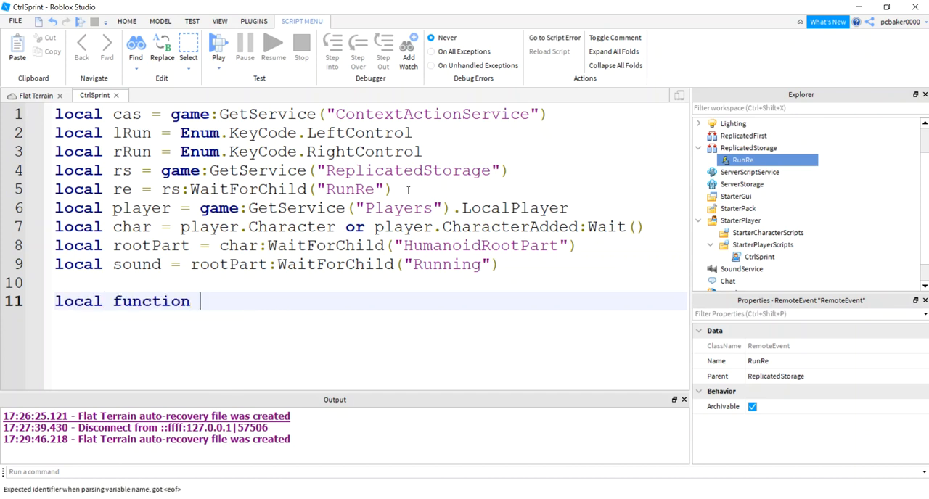
type("handleContext(")
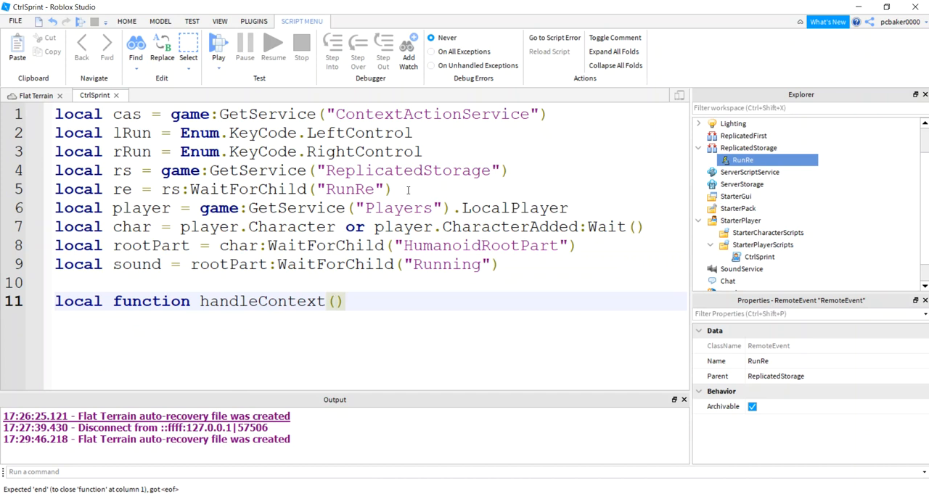
type("name, state, input")
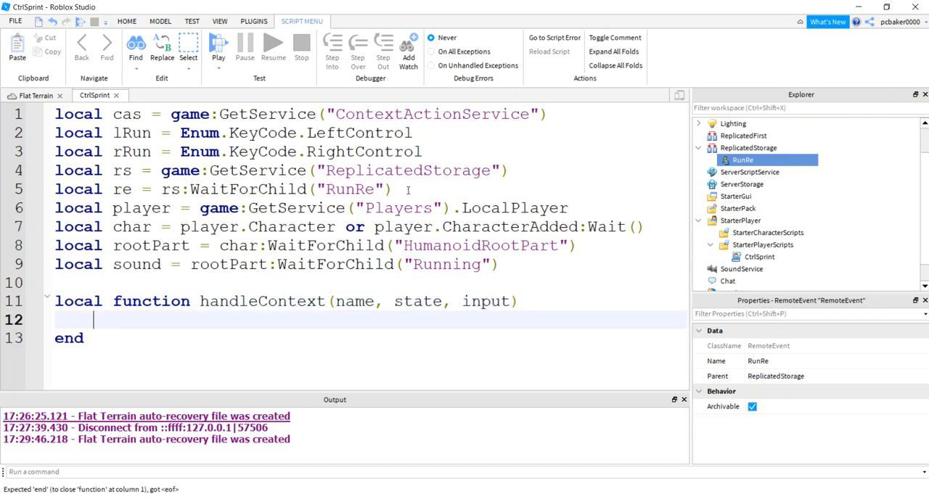
type("if stat")
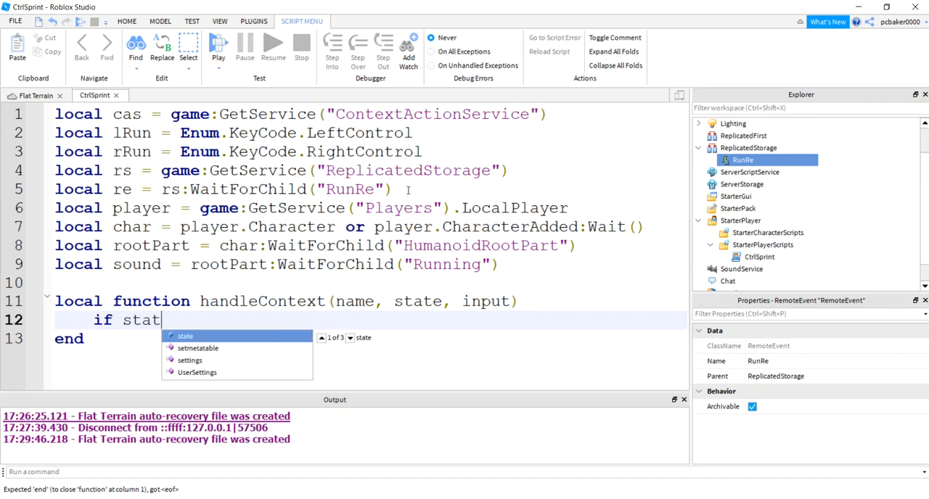
type("==")
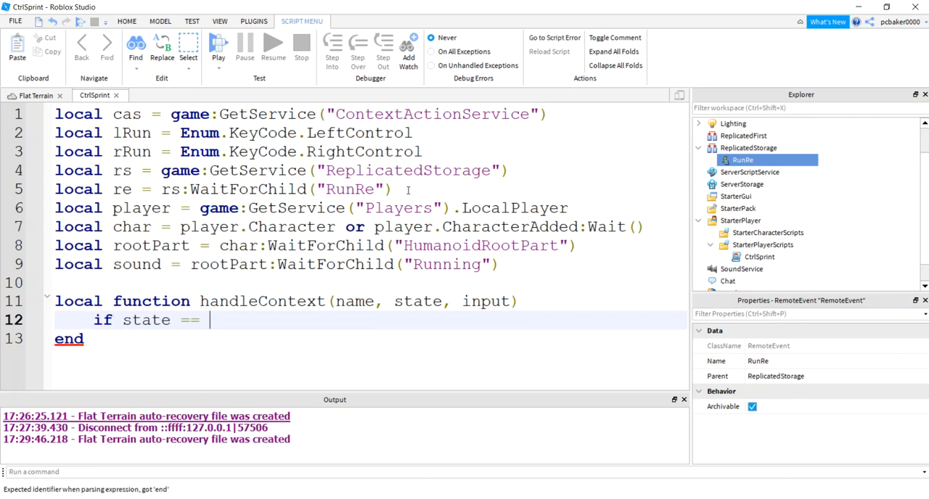
type("Enum.")
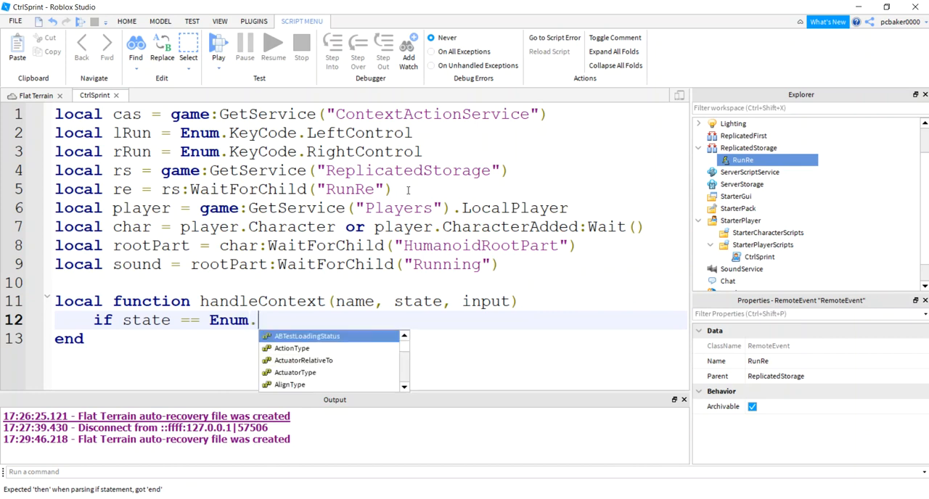
type("U")
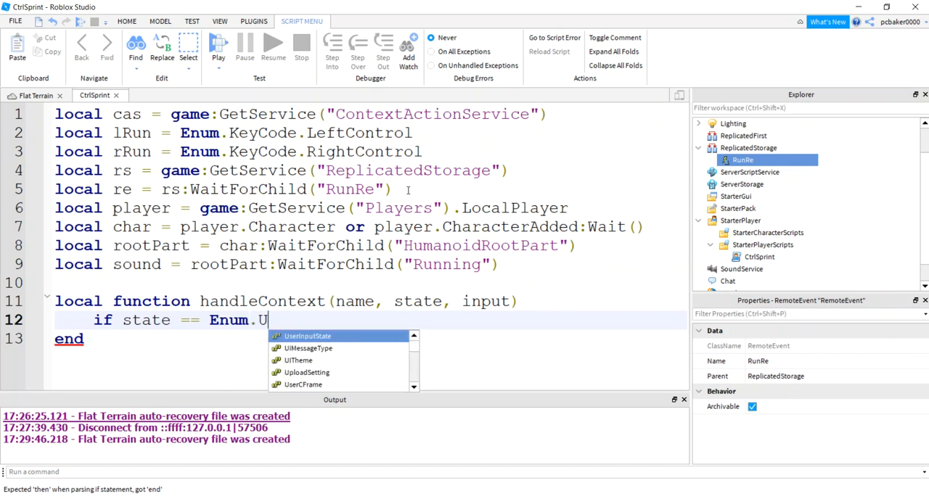
type("serInputState.Begin then")
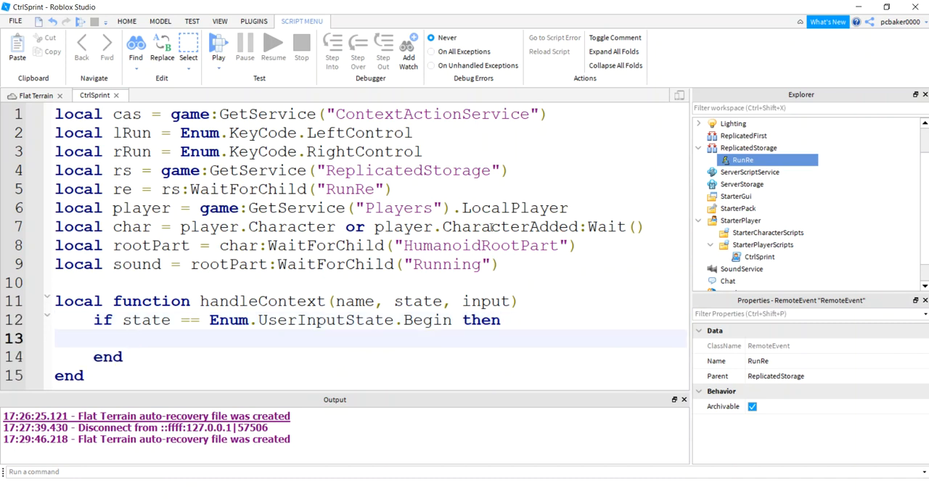
Set sound.PlaybackSpeed = 4 inside the Begin branch.
type("sound")
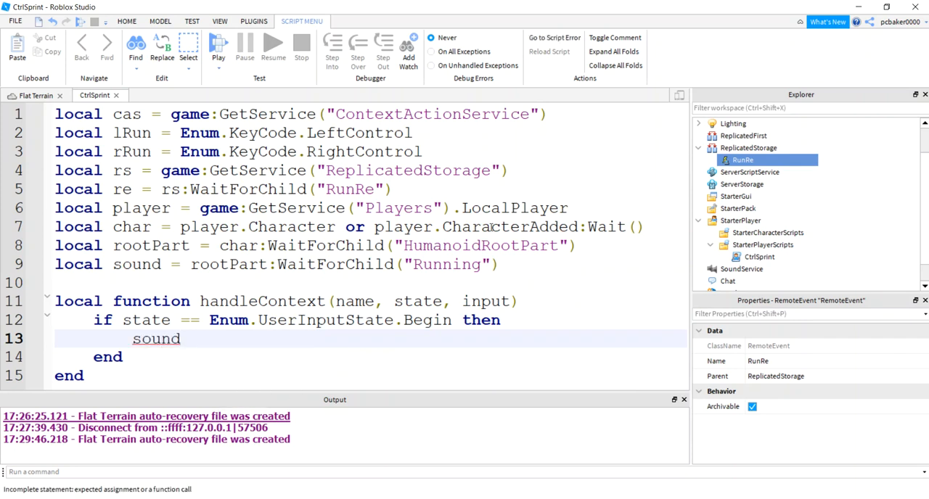
type(".Play")
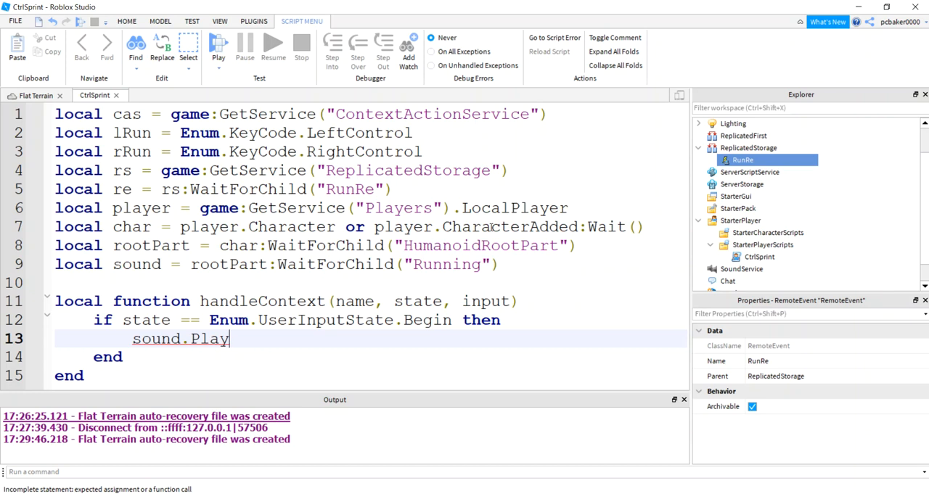
type("back")
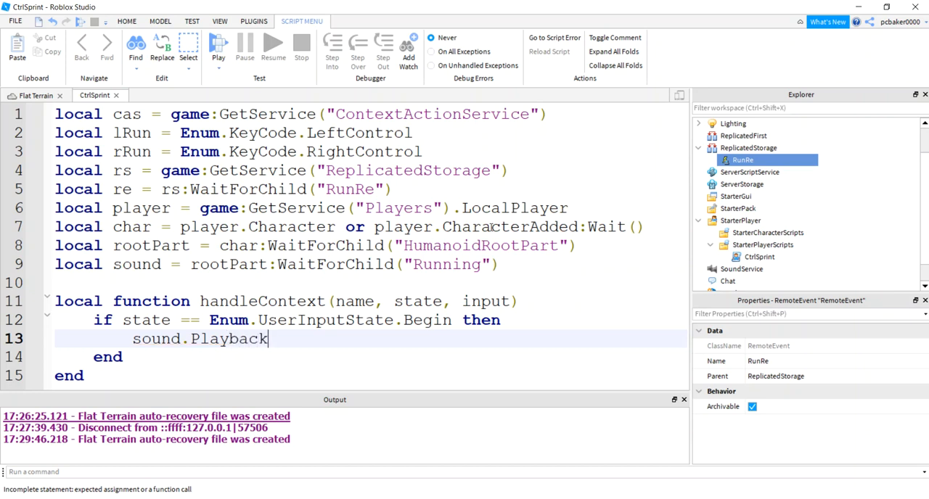
type("Spr")
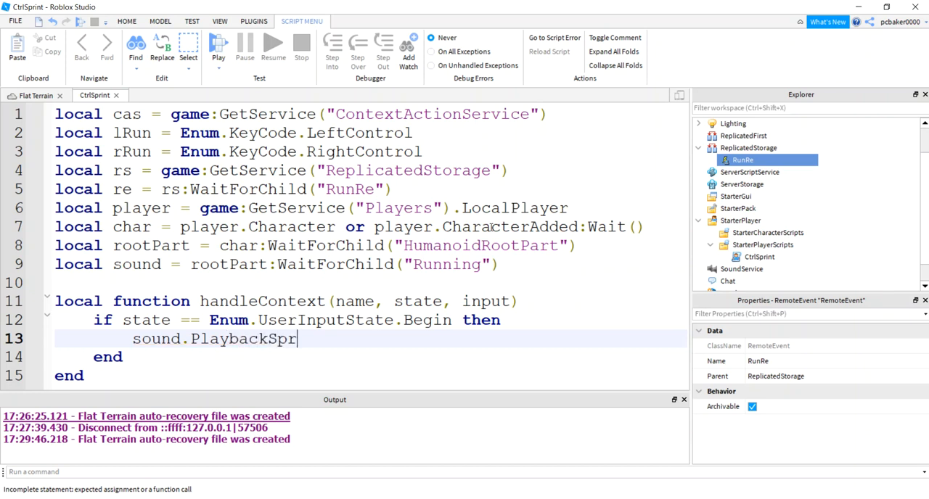
type("eed =")
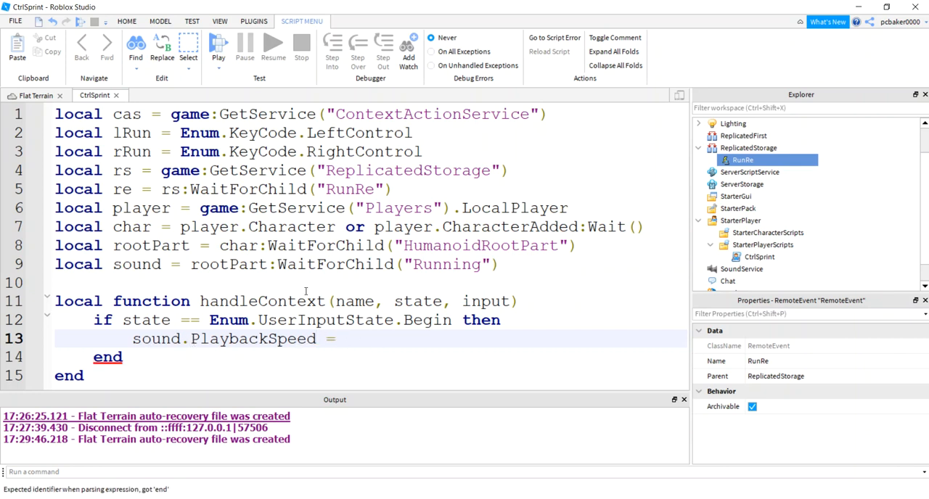
type("4")
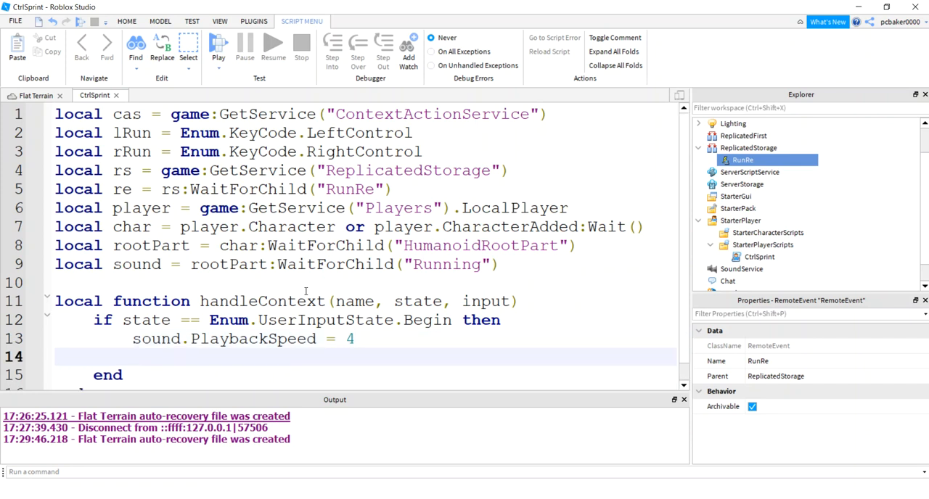
Fire re:FireServer(32) in the Begin branch and start the else branch.
type("r")
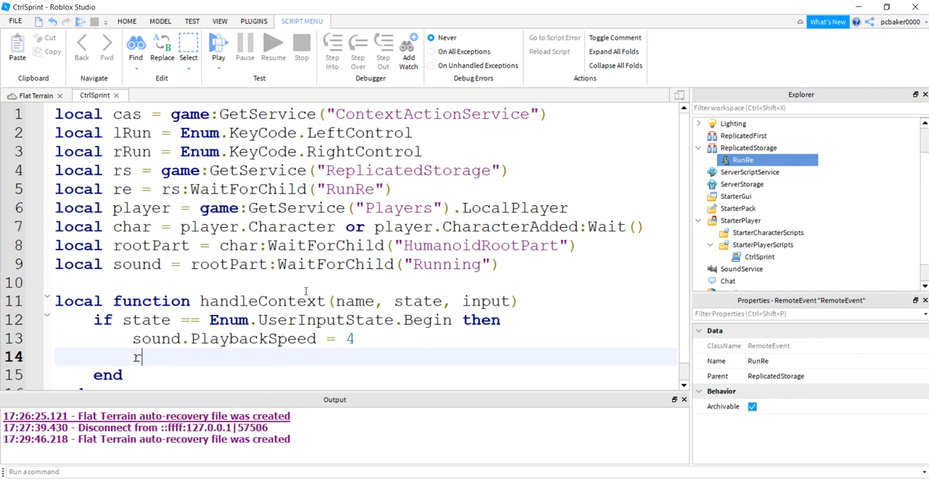
type("e:")
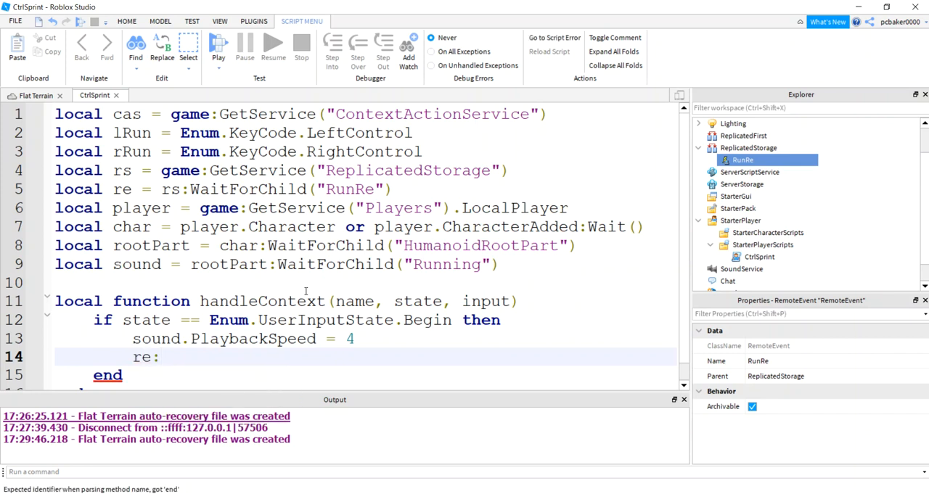
type("FireServer(")
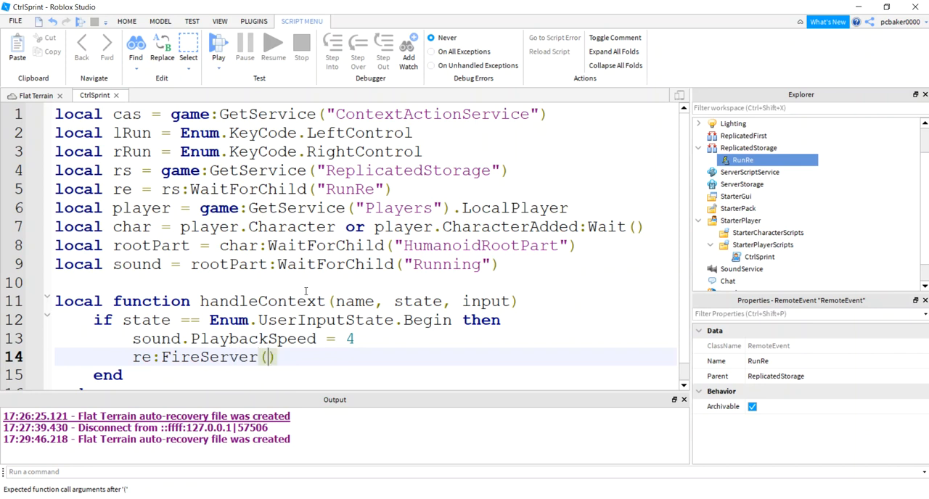
type("32")
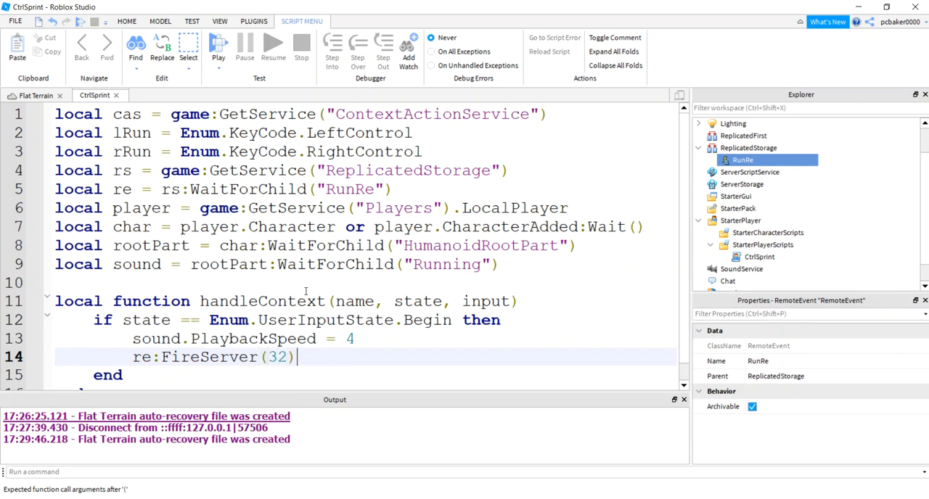
scroll("down", 3)
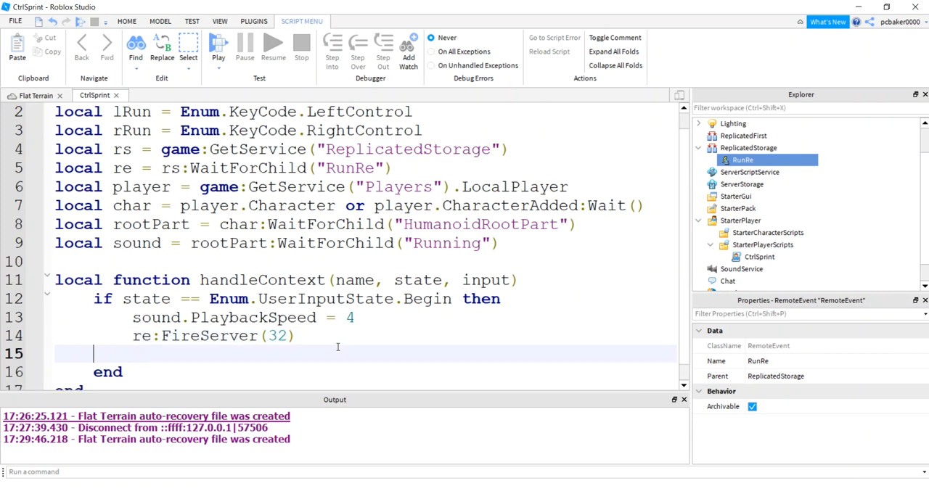
type("else")
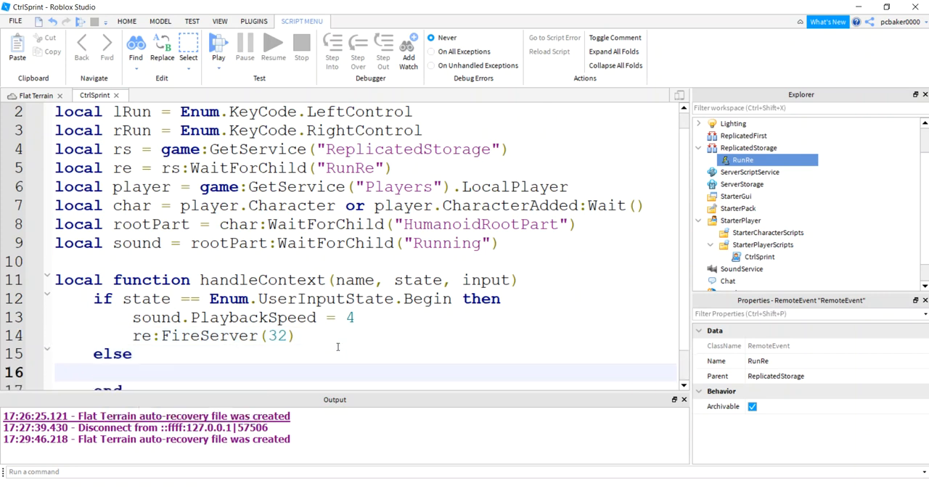
In the else branch set sound.PlaybackSpeed = 2 and call re:FireServer(16).
left_click(133, 372)
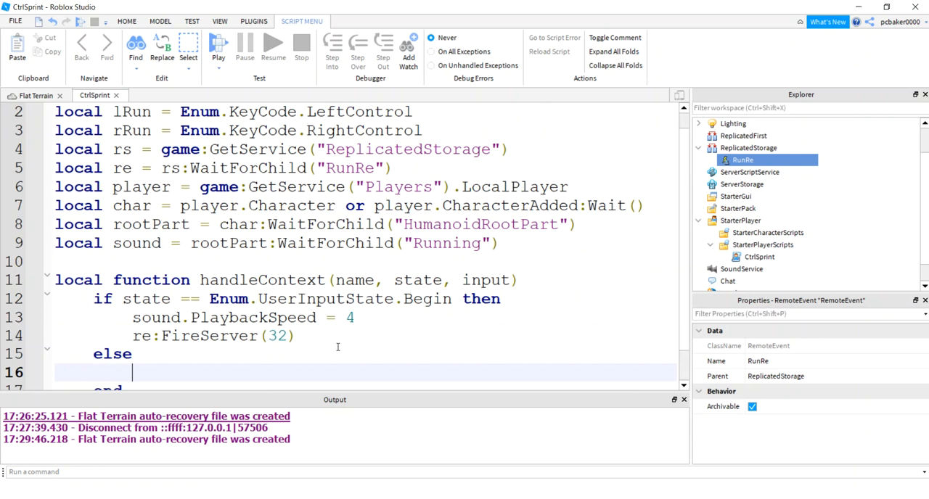
type("sound.")
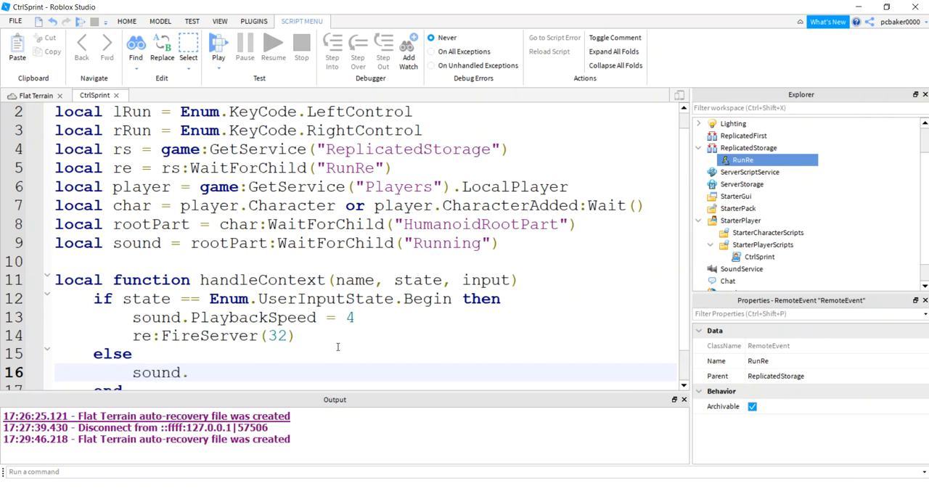
type("PlaybackSpeed = 2")
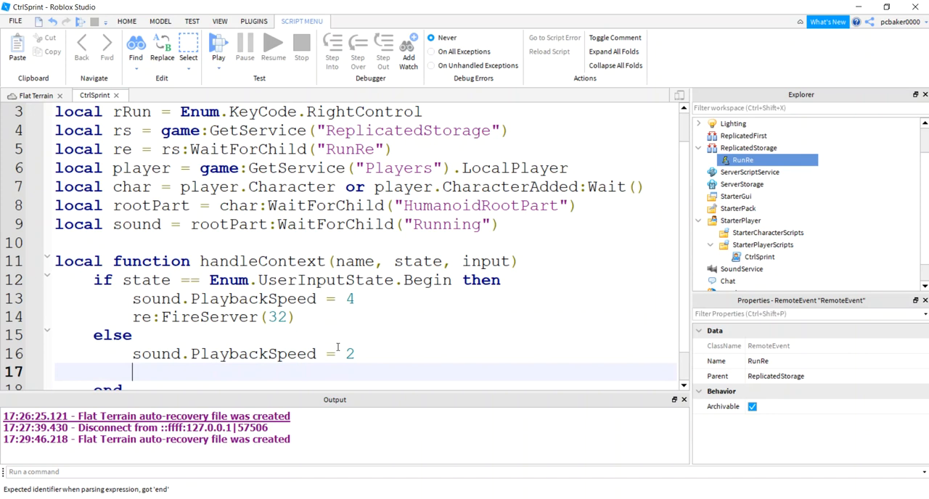
type("re:")
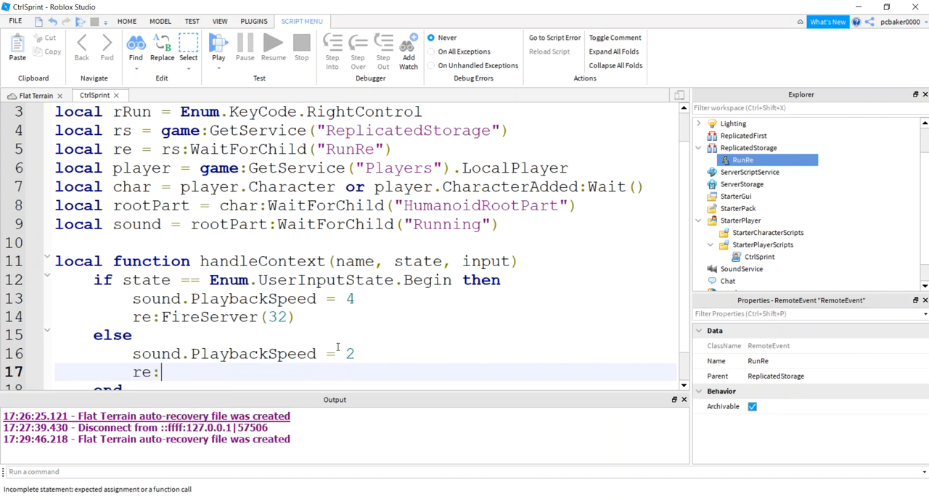
type("FireServer")
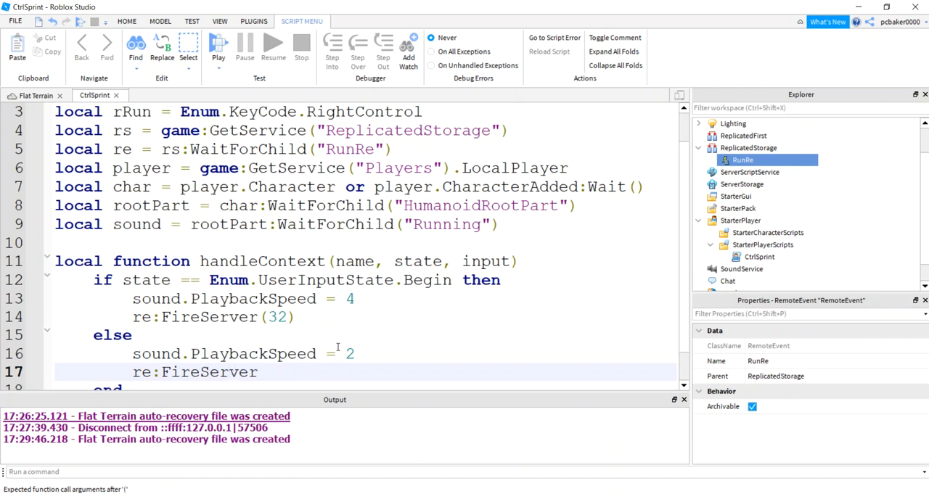
type("(16)")
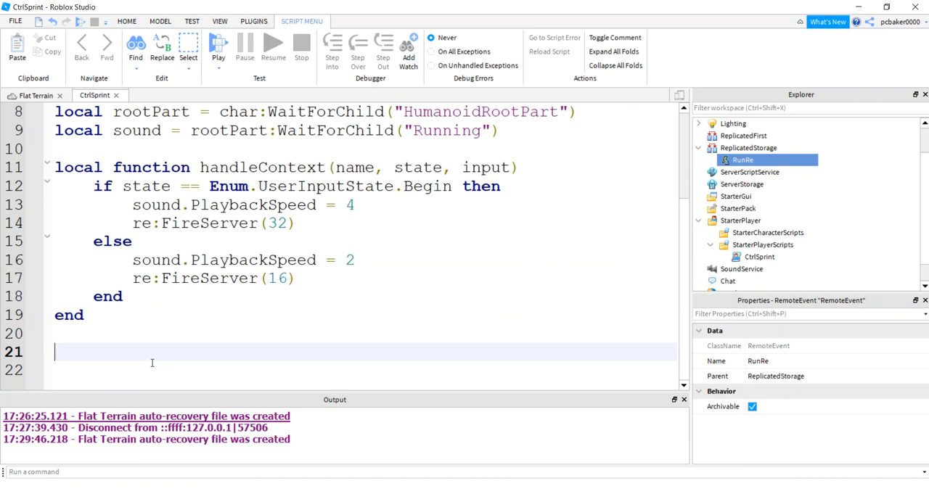
Write cas:BindAction("Sprint", handleContext, true, lRun, rRun) after the function.
type("cas")
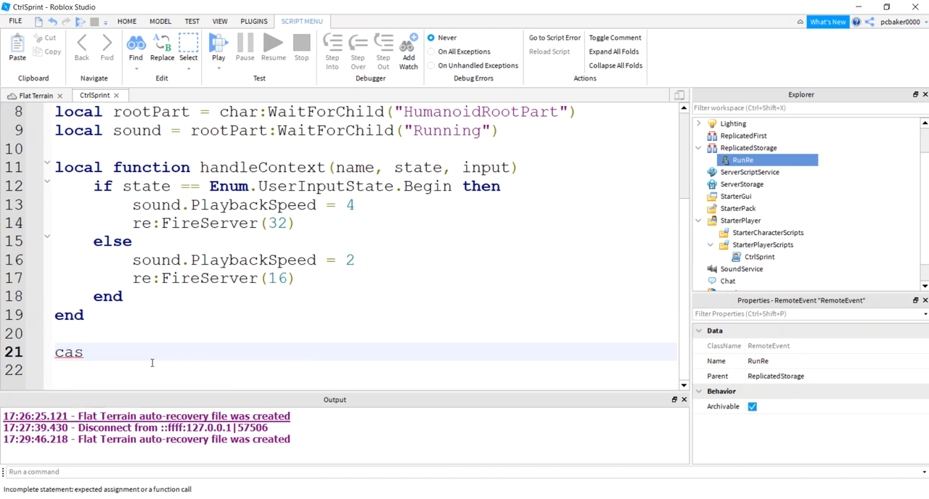
type(":")
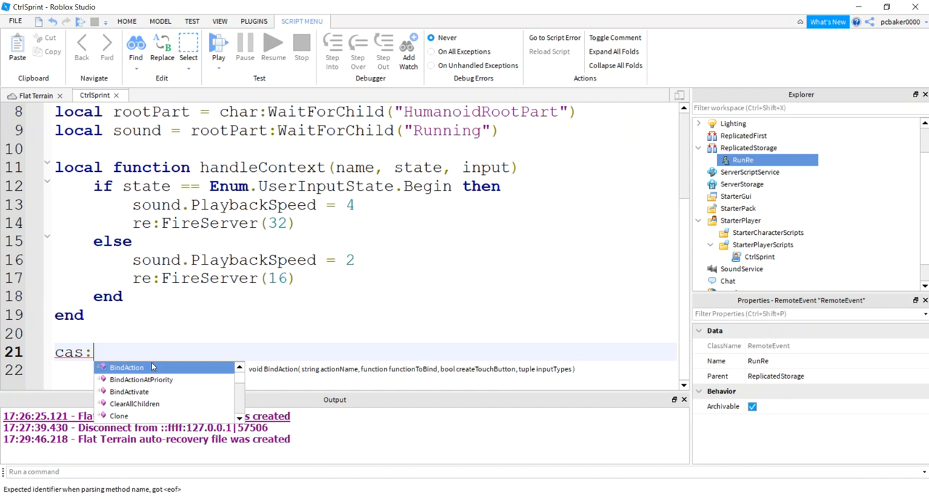
left_click(126, 368)
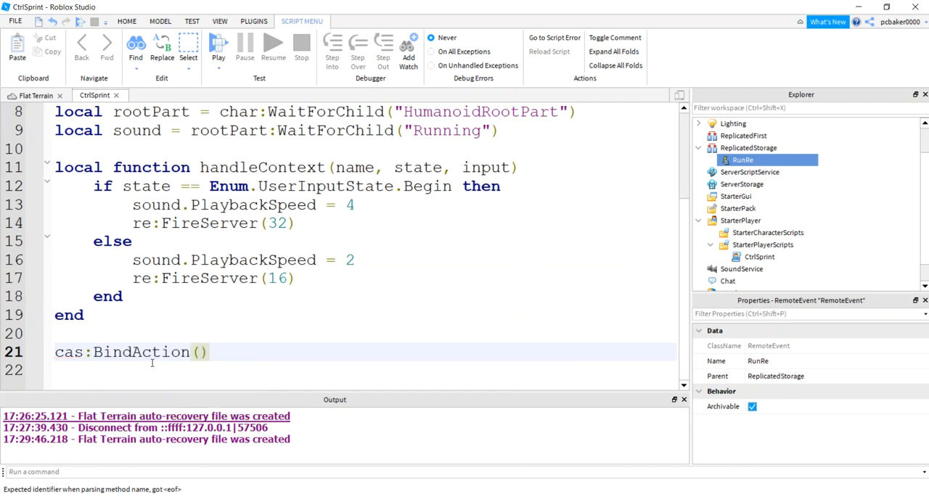
type("\"\"")
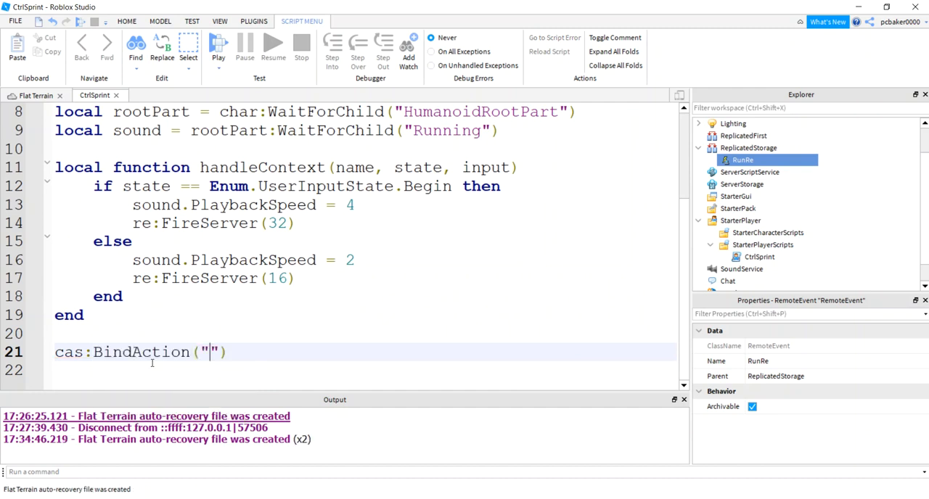
type("Sprint")
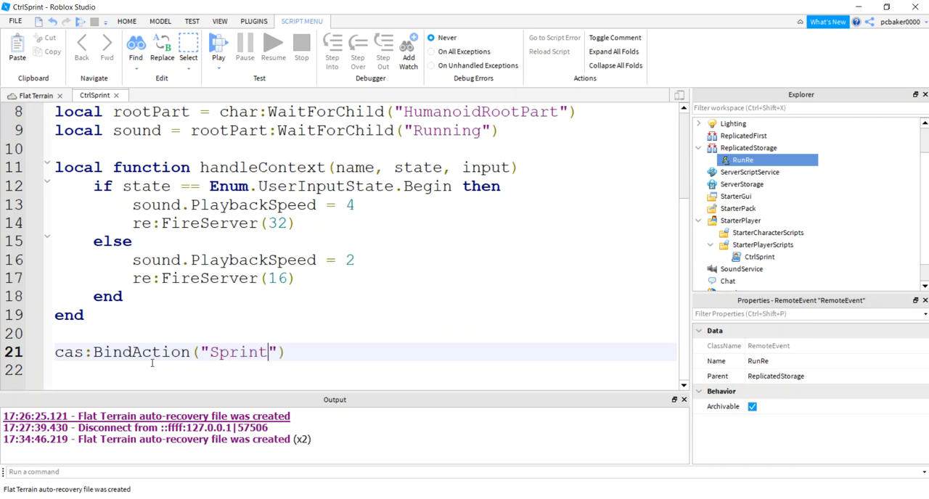
type(", handleContext,")
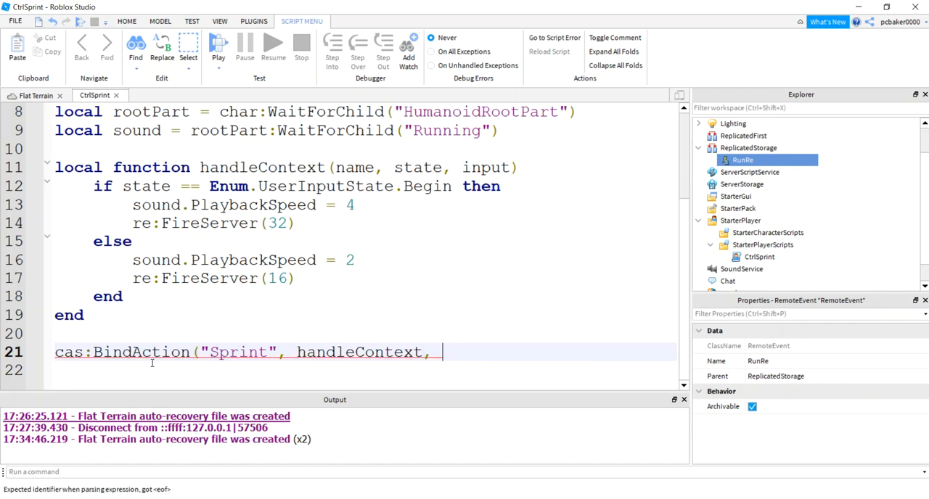
type("t")
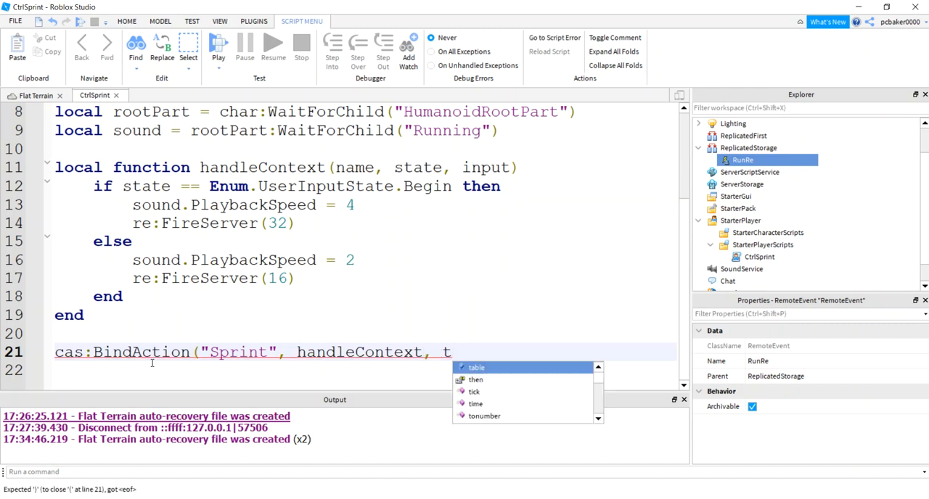
type("rue, lRun")
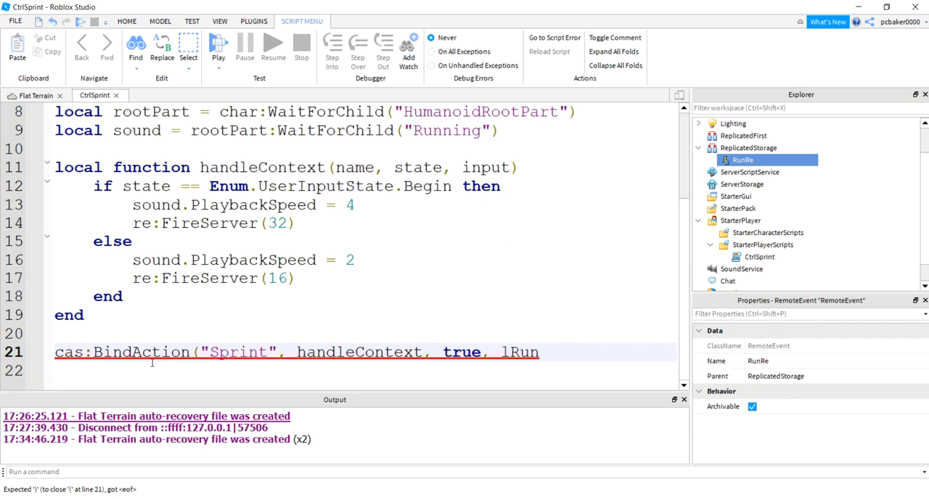
type(", rRun)")
left_click(363, 371)
type("cas")
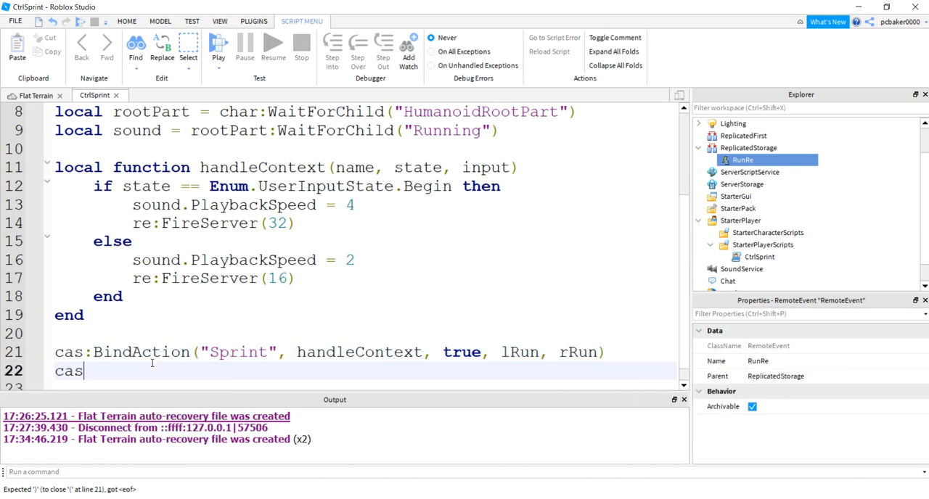
Write cas:SetPosition("Sprint", UDim2.new(.2, 0, .5, 0)) on the next line.
type(":")
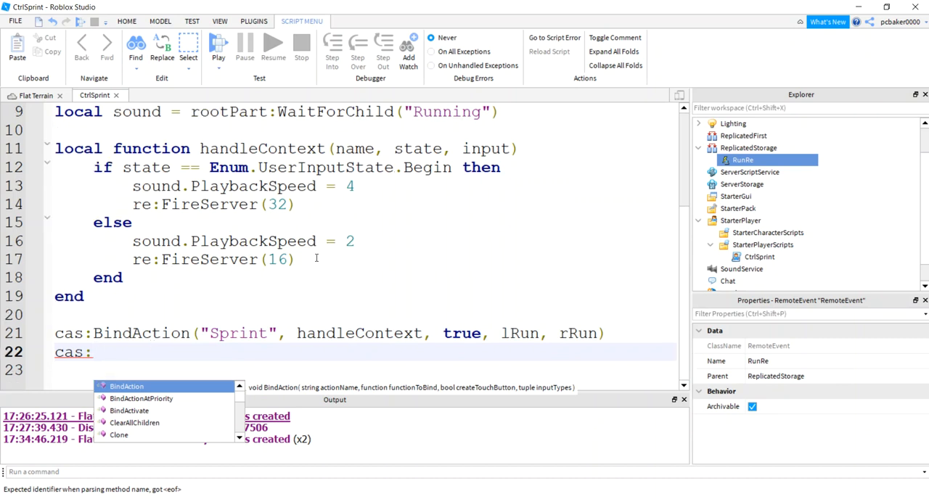
type("SetPosition(")
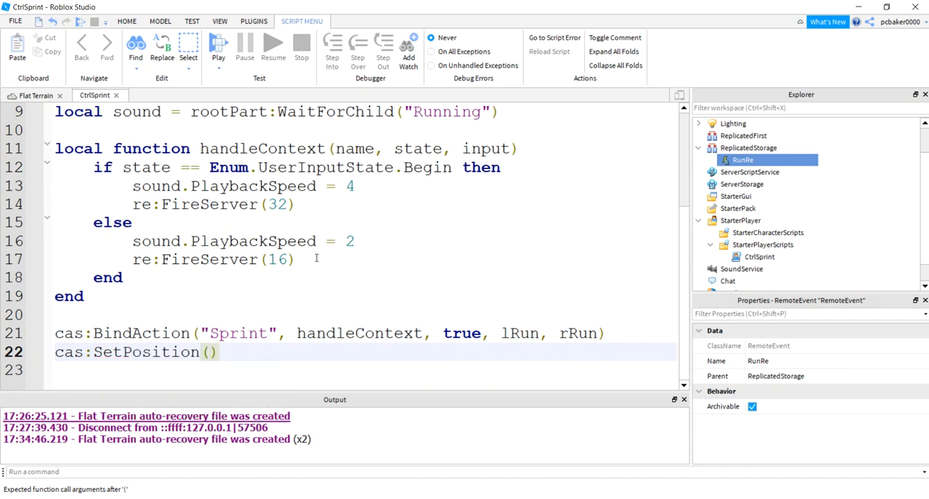
type("\"Sprint")
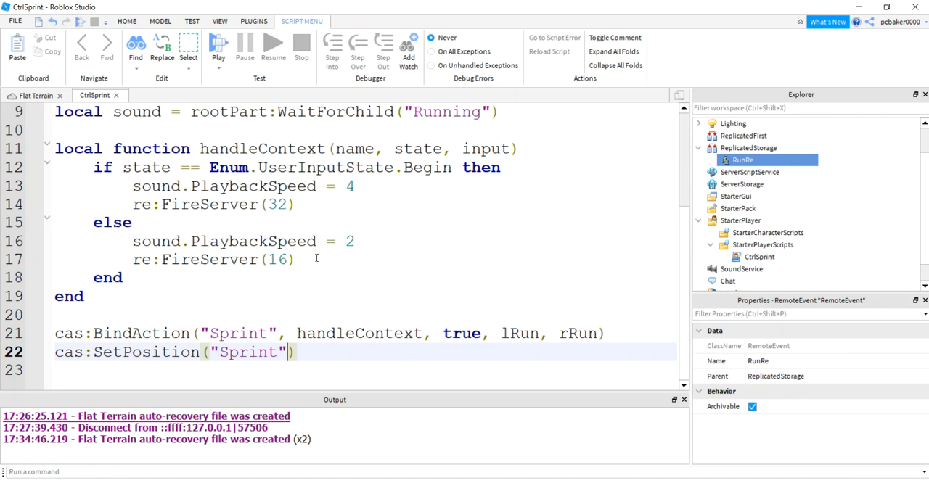
type("UDim2")
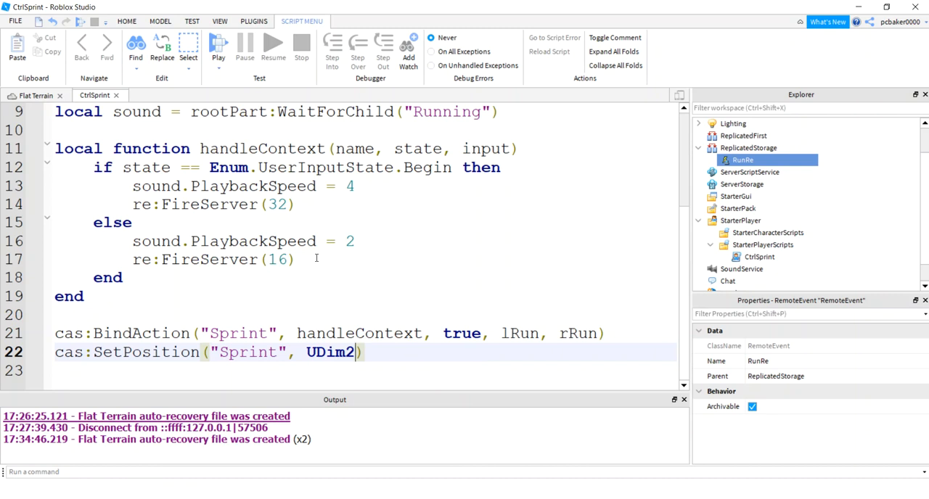
type(".new(")
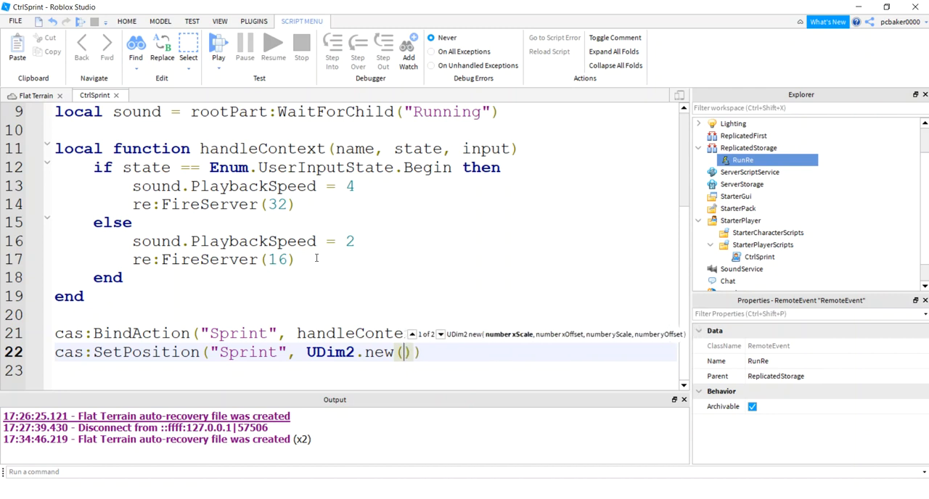
type(".2, 0, .5, 0")
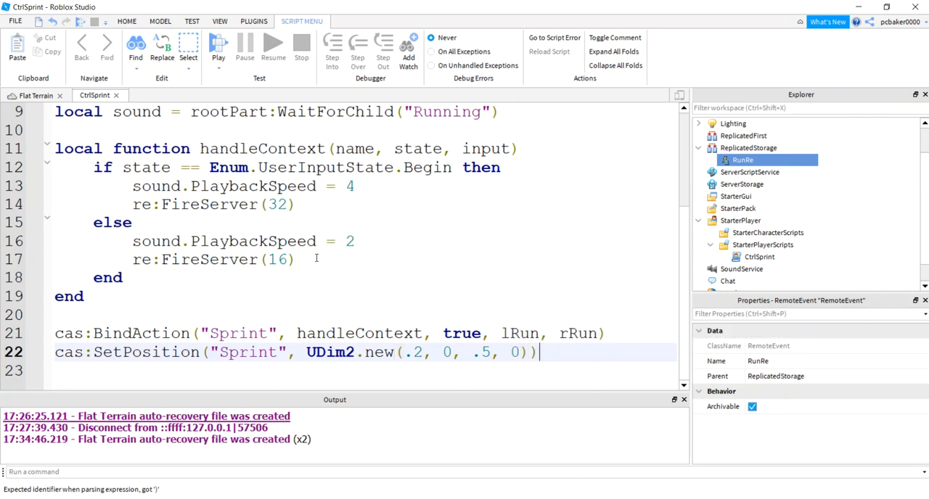
key("enter")
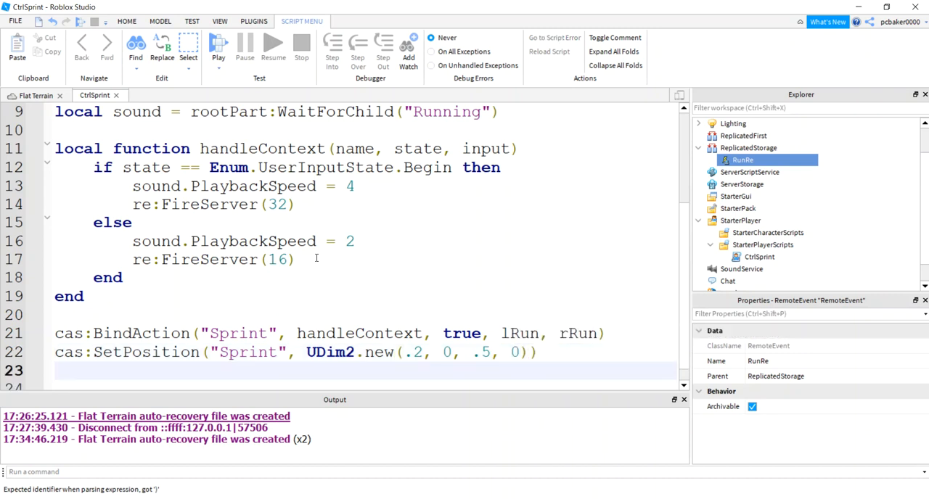
type("ca")
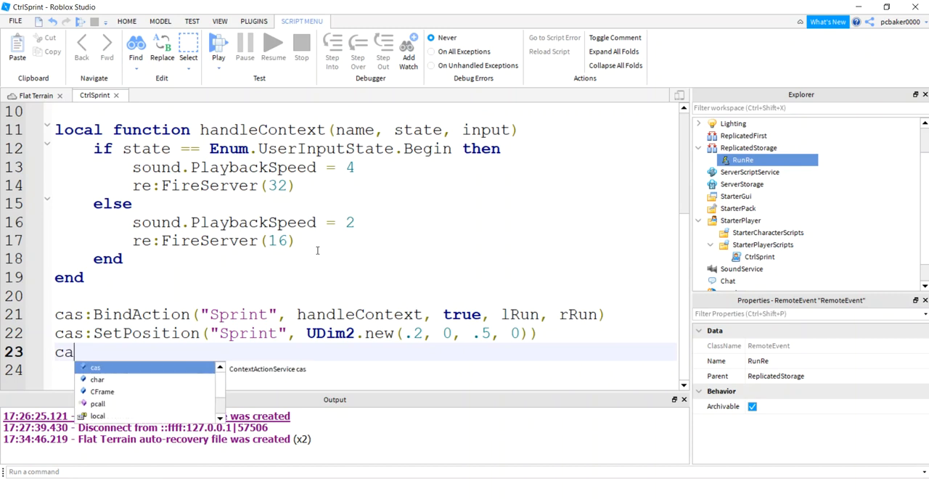
Title the touch button "Sprint" with cas:SetTitle("Sprint", "Sprint") in CtrlSprint.
type(":")
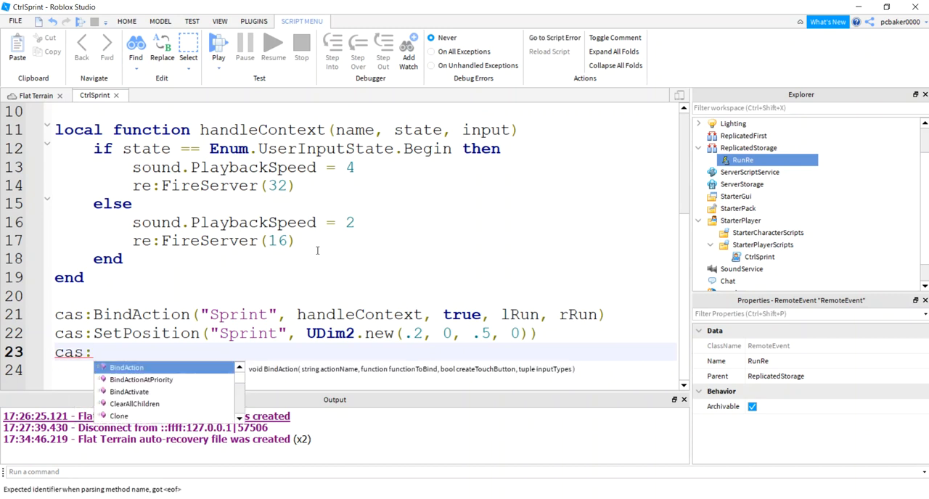
type("SetTitle(\"Sp")
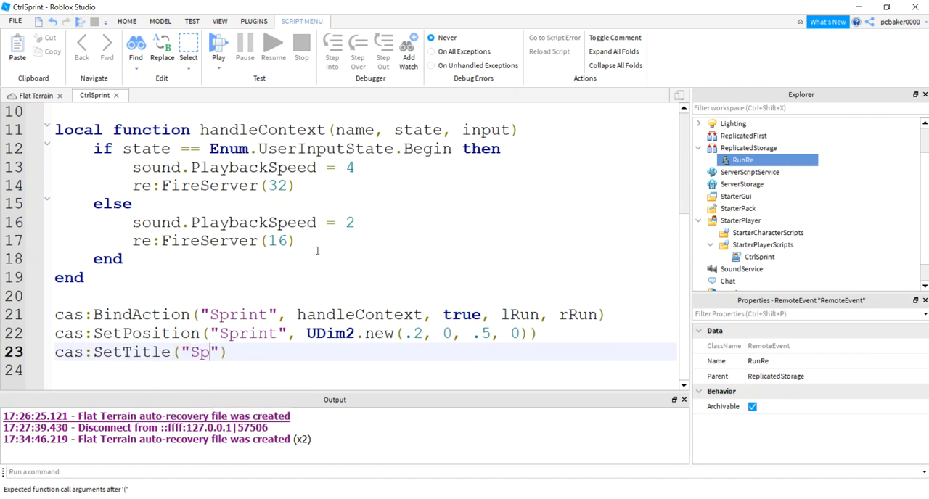
type("rint)")
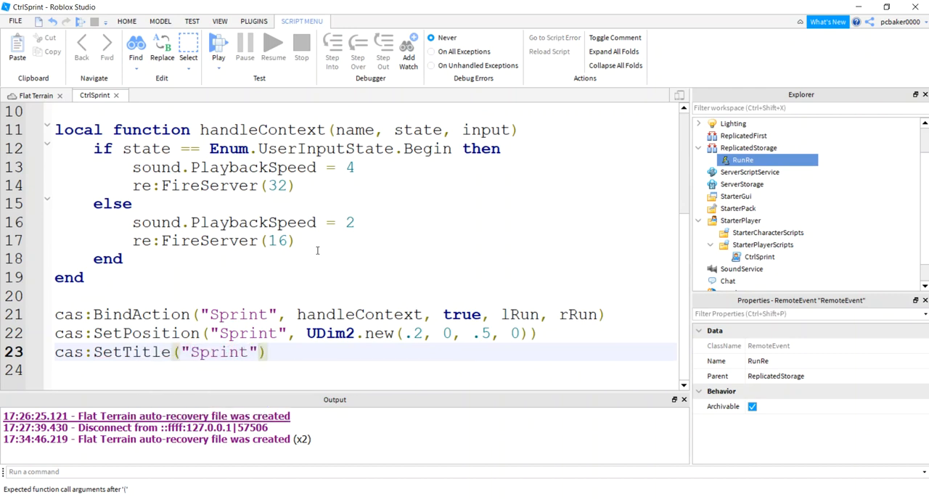
type(",")
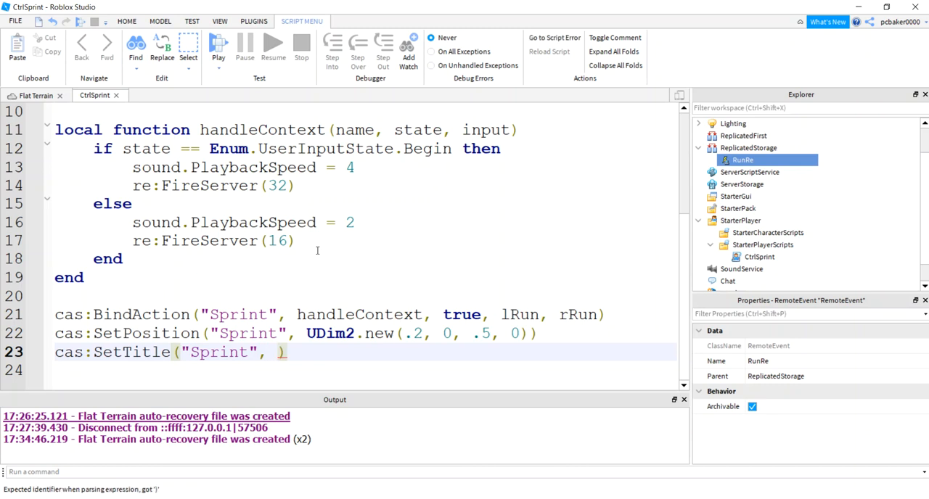
type("\"S")
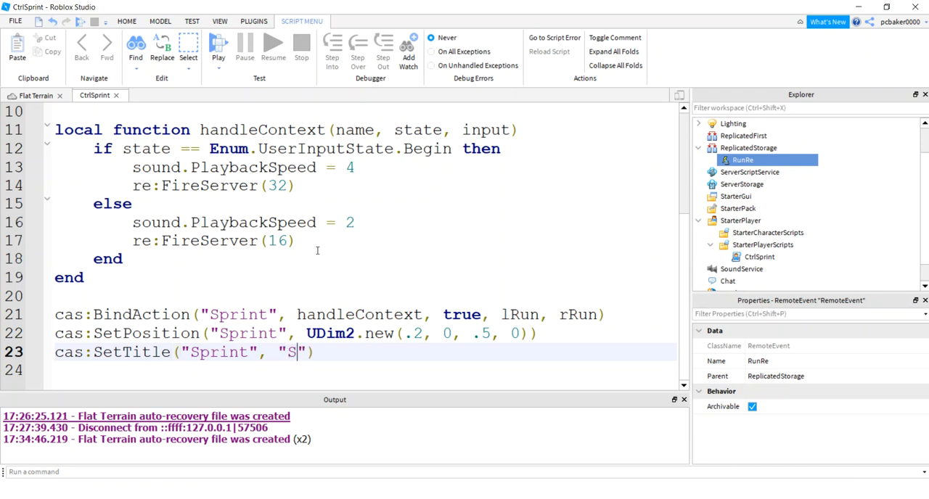
type("print")
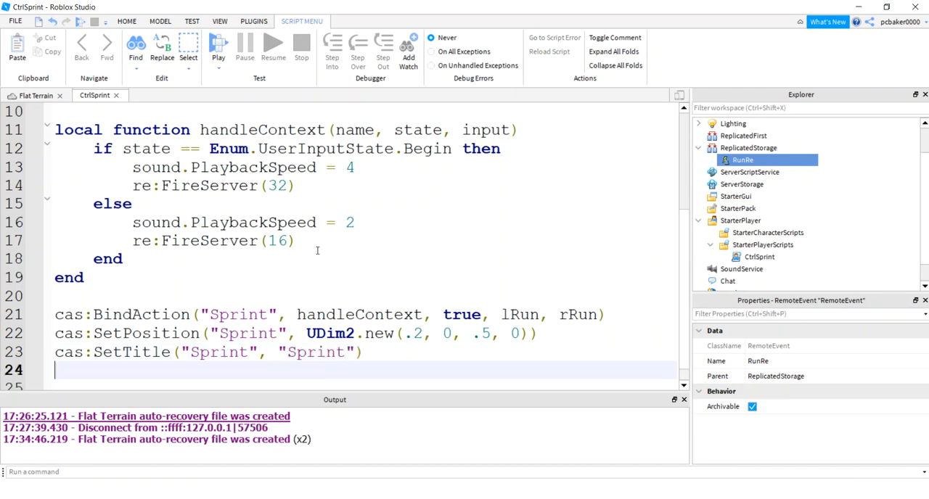
Set cas:GetButton("Sprint").Size = UDim2.new(.3, 0, .3, 0) to enlarge the button.
type("cas:")
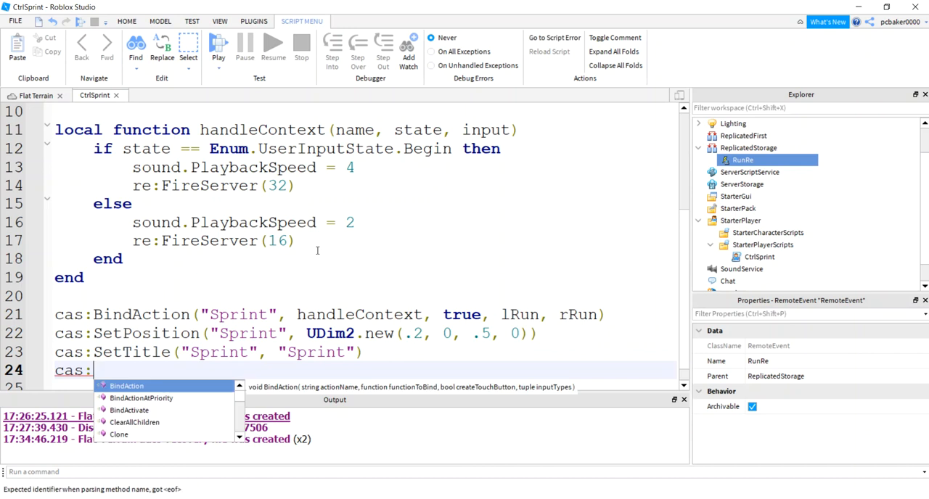
type("GetButton(\"Sprint)")
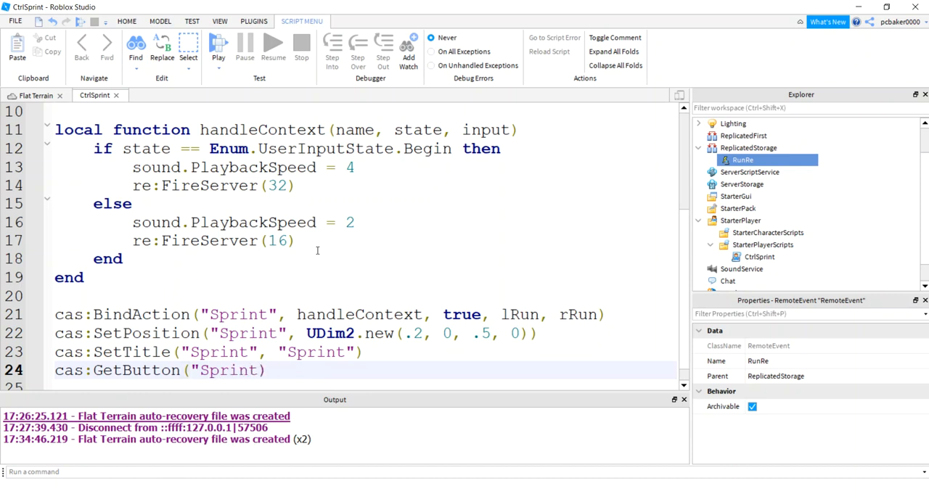
type(".")
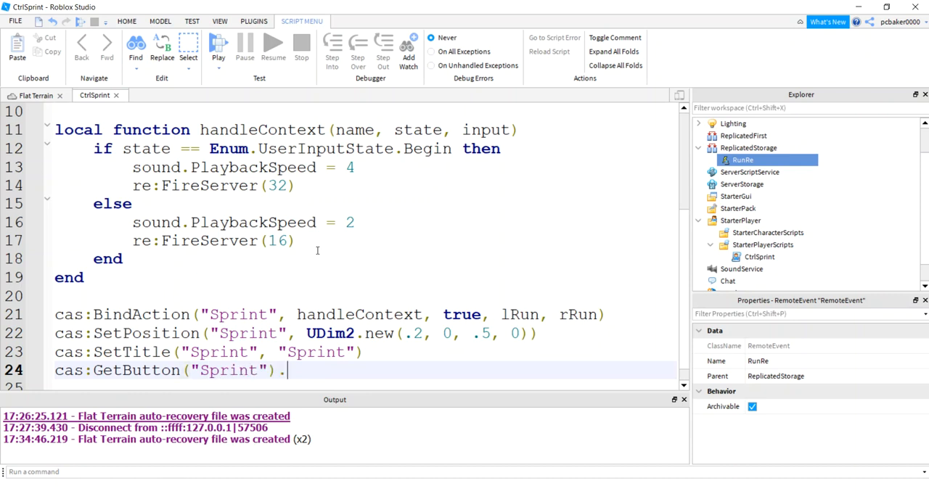
type("Size =")
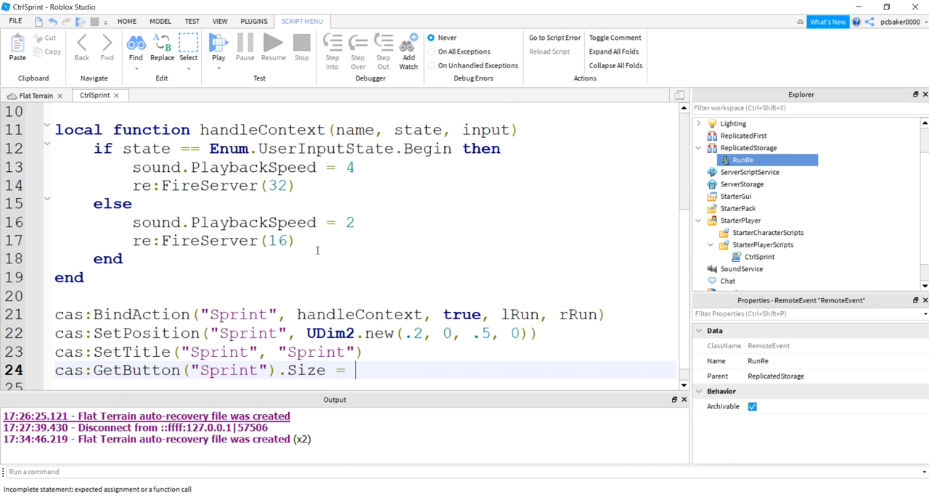
type("UDim2.new(.3, )")
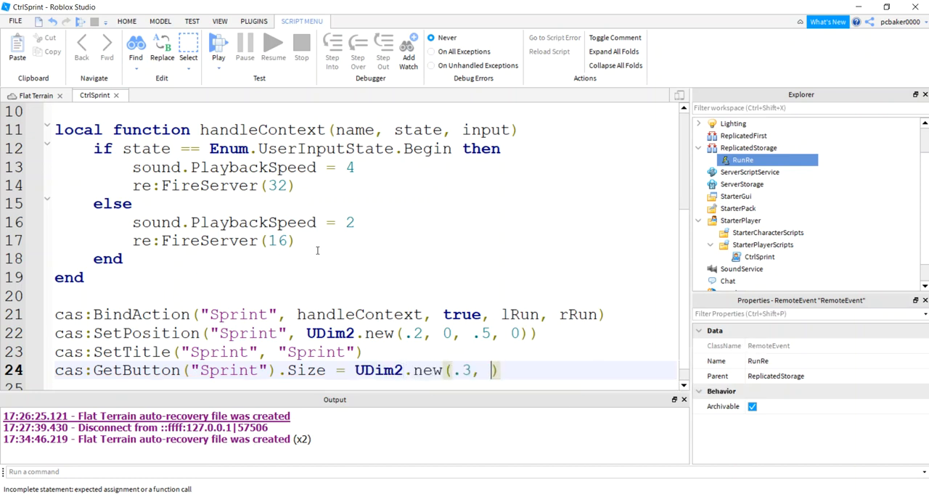
type("0, .3, 0")
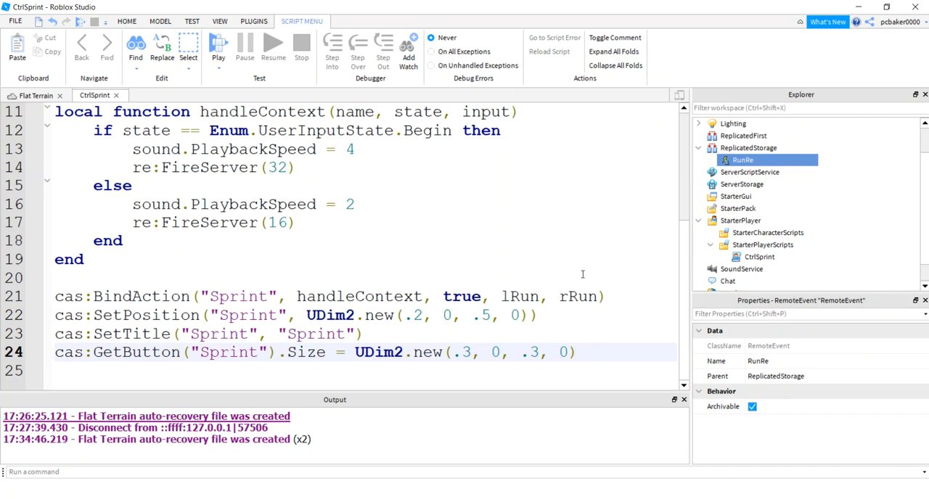
mouse_move(540, 180)
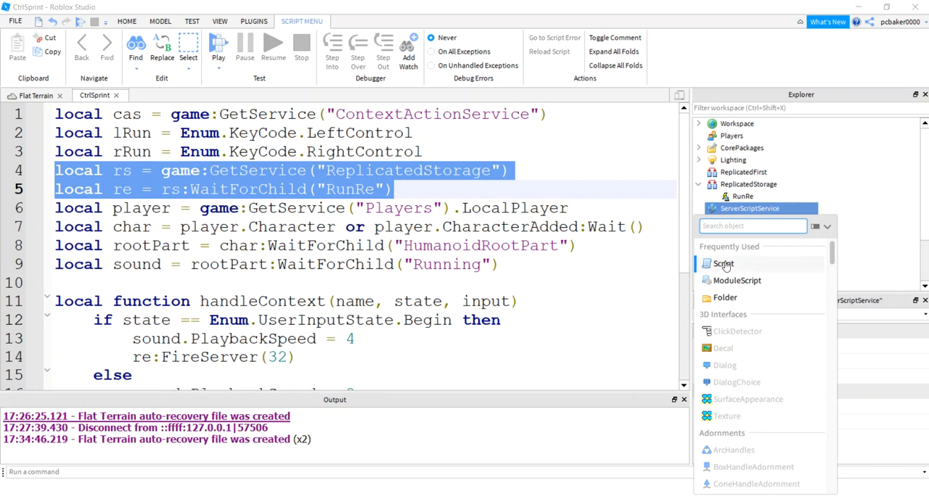
Insert a Script under ServerScriptService and rename it MakeSprint.
left_click(723, 264)
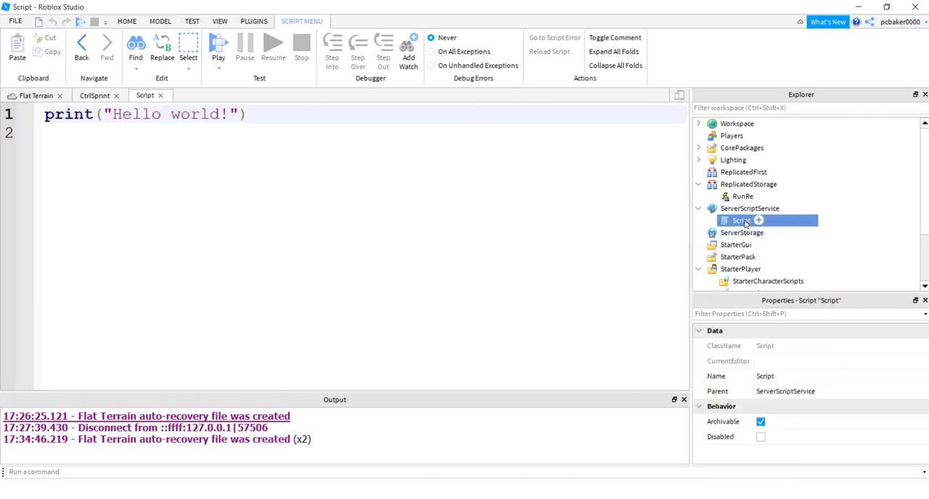
double_click(741, 220)
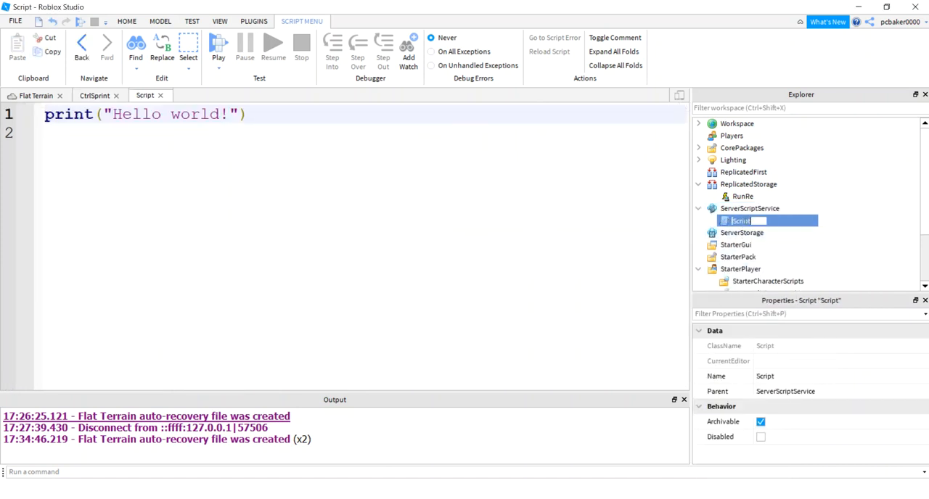
type("MakeSprin")
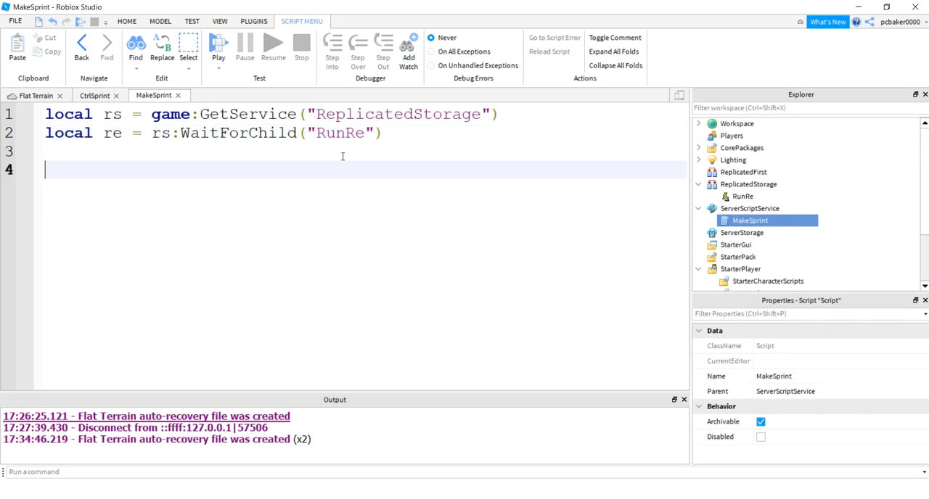
Define changeSpeed(player, speed) setting player.Character.Humanoid.WalkSpeed = speed.
type("local")
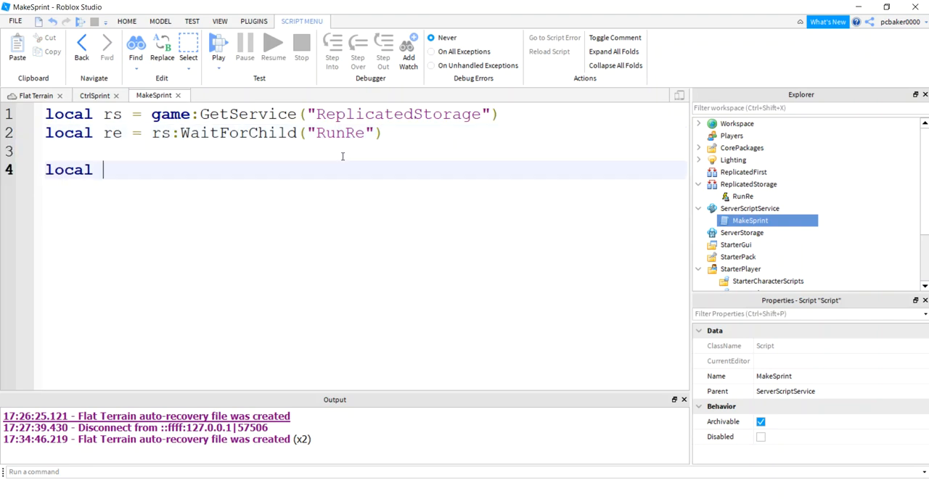
type("function")
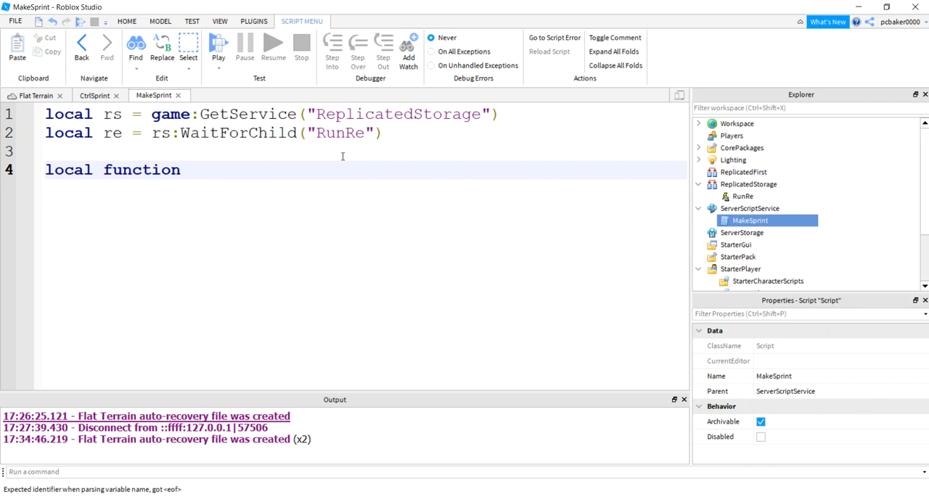
type("changeSpeed(player,")
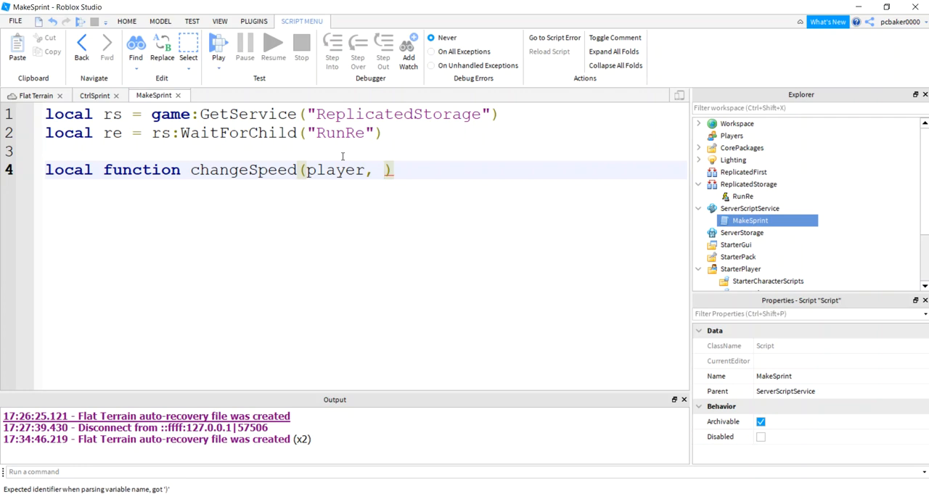
type("speed")
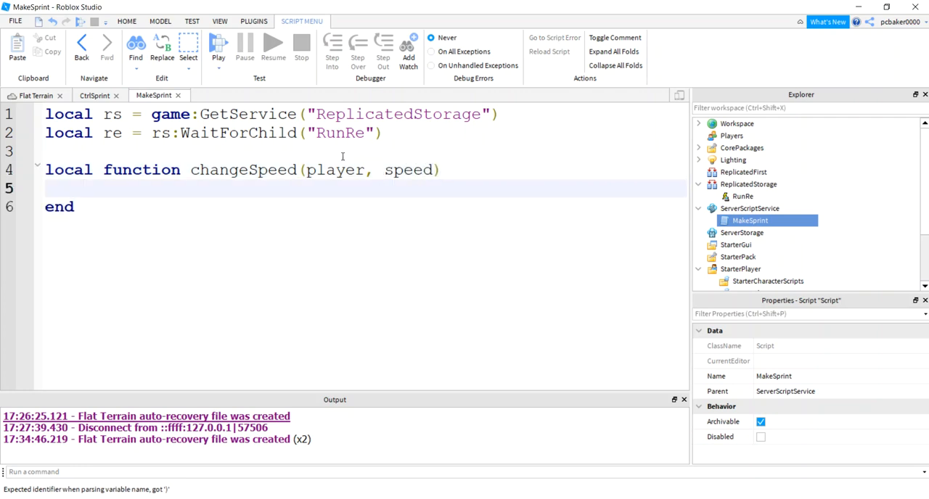
type("player.")
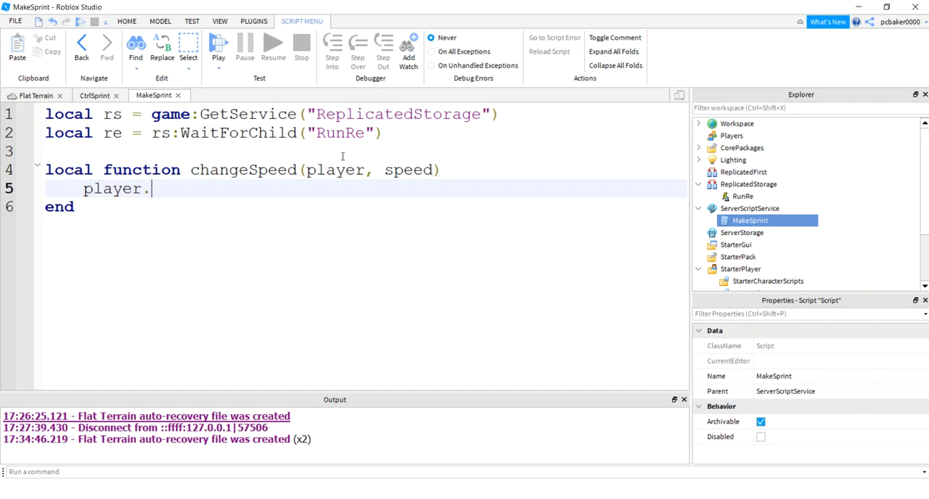
type("Character.")
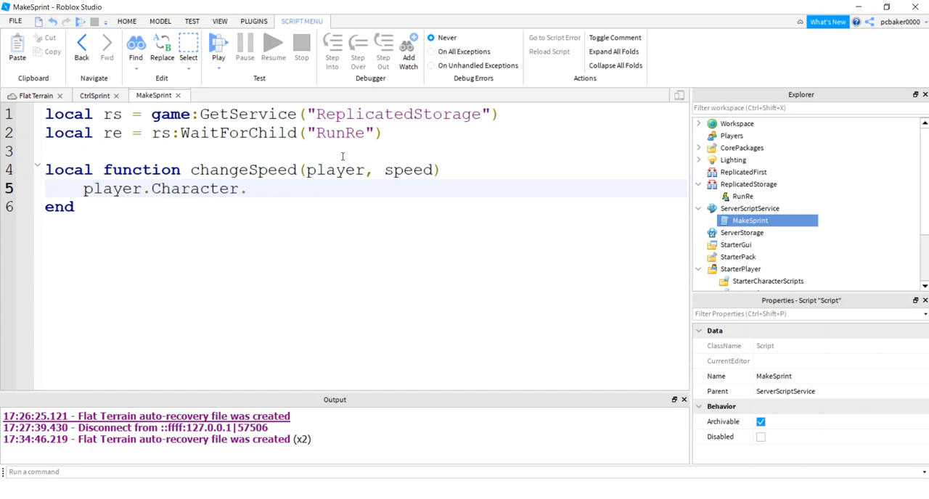
type("Humanoi")
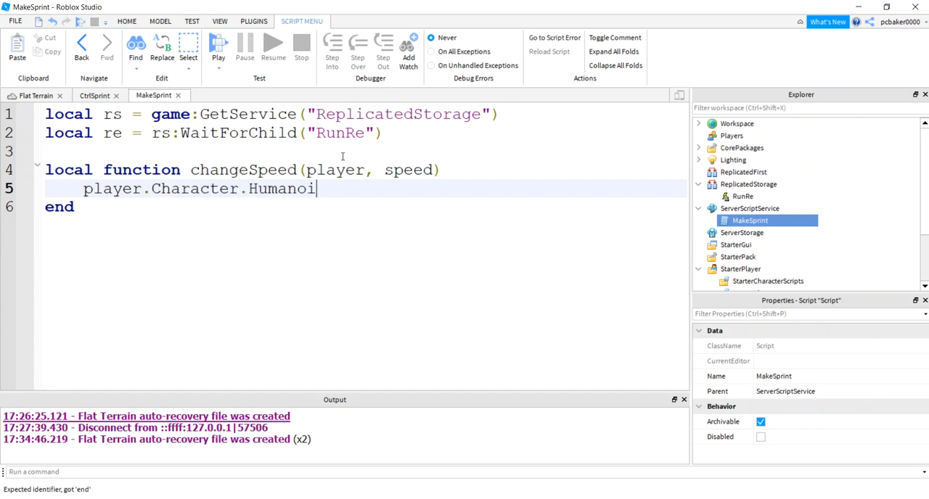
type("d.Walk")
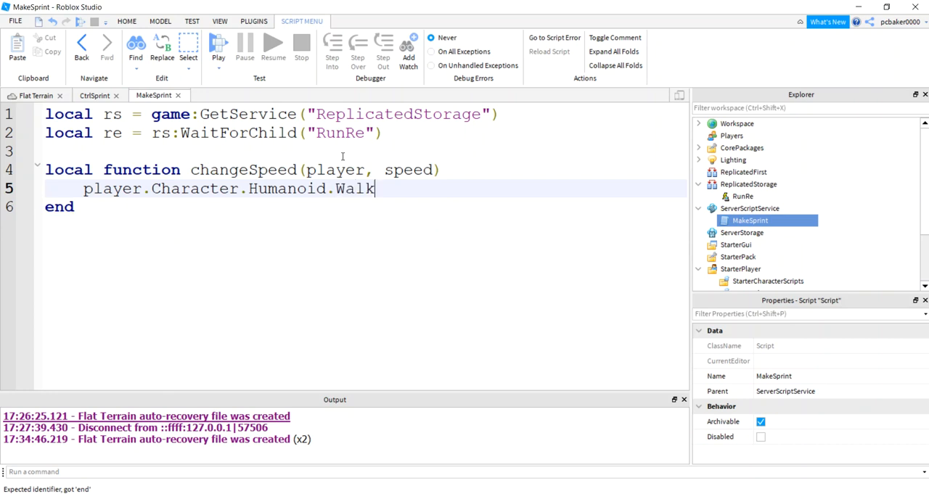
type("Speed =")
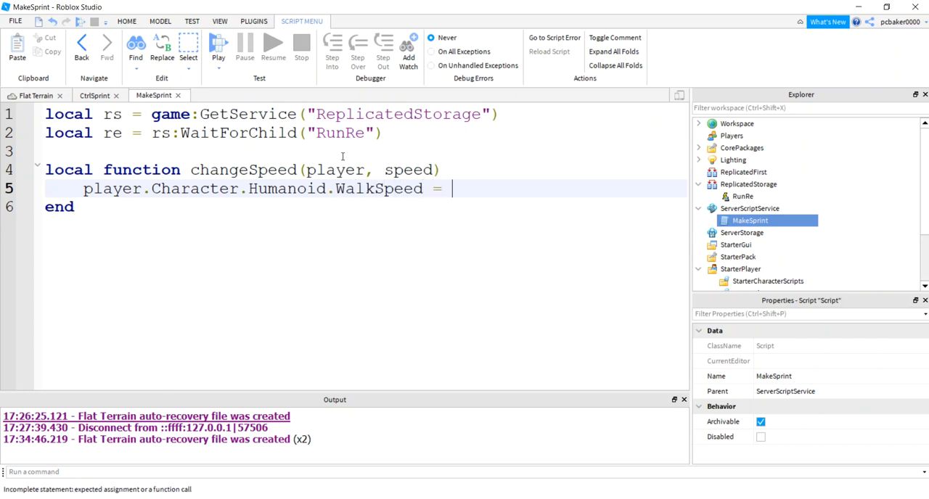
type("speed")
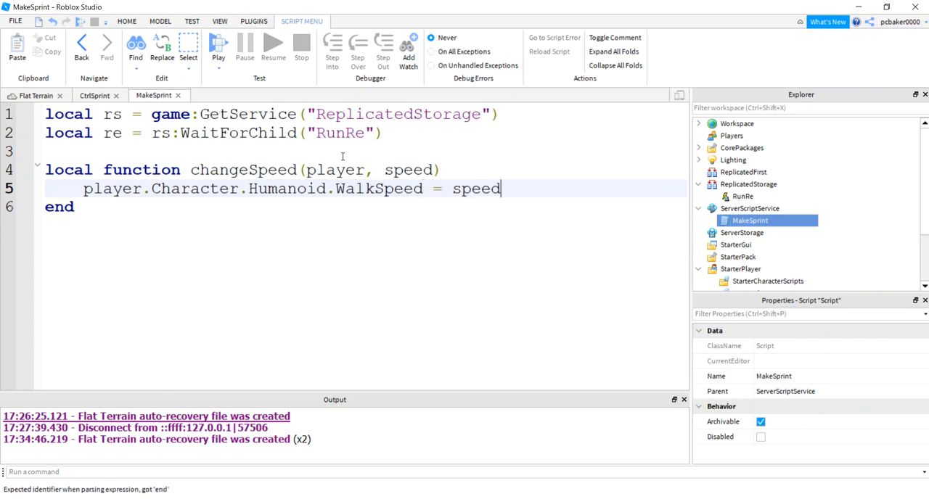
Connect changeSpeed to re.OnServerEvent so the server applies the received speed.
type("re.")
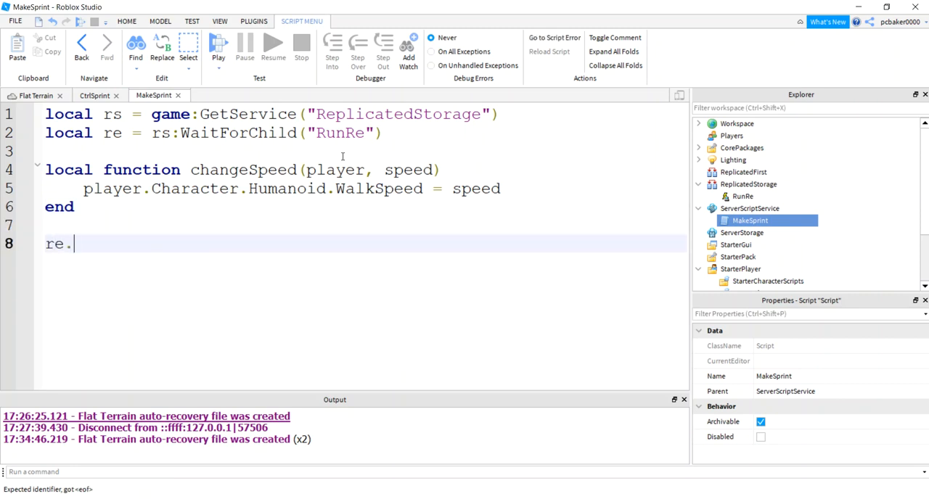
type("OnServerEvent:")
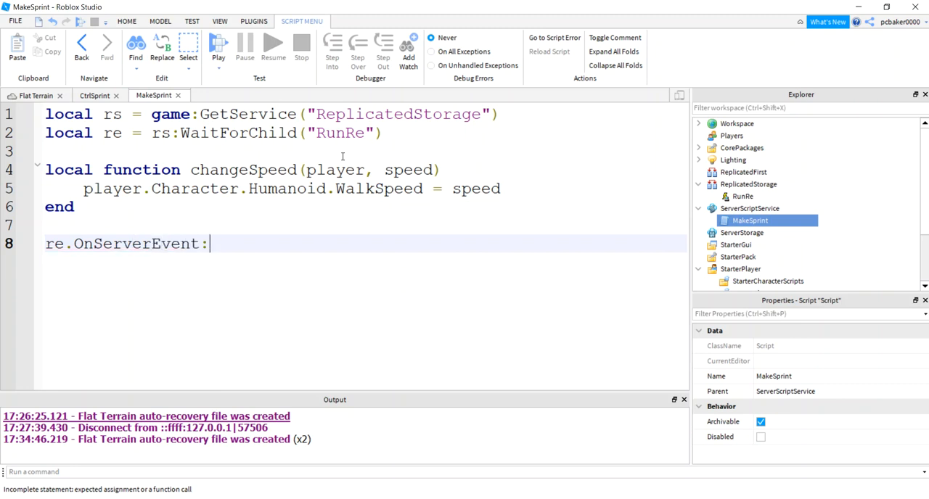
type("Connect()")
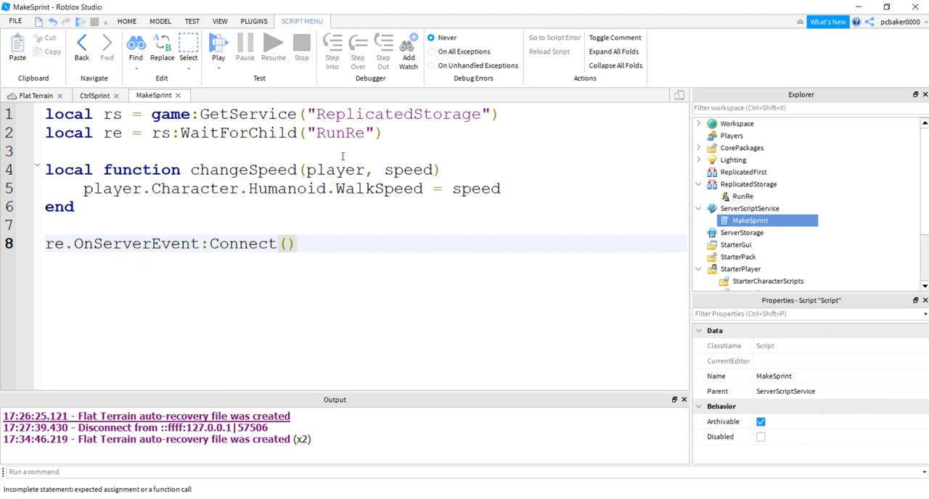
type("changeSpeed(")
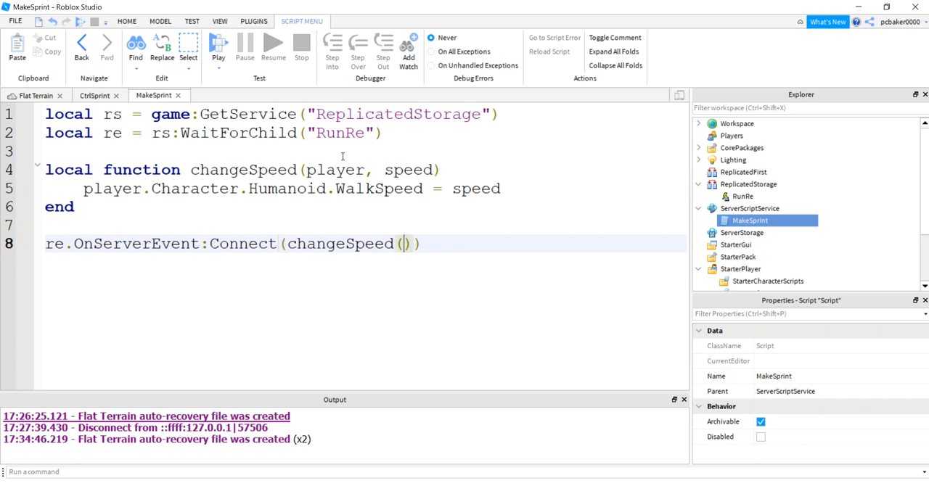
key("BackSpace")
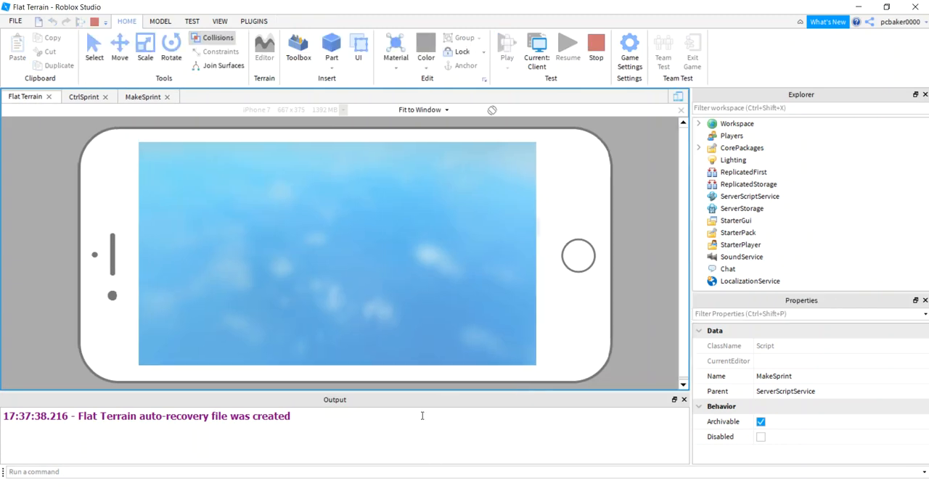
Start a play test in the phone emulator and walk the character across the terrain.
left_click(506, 45)
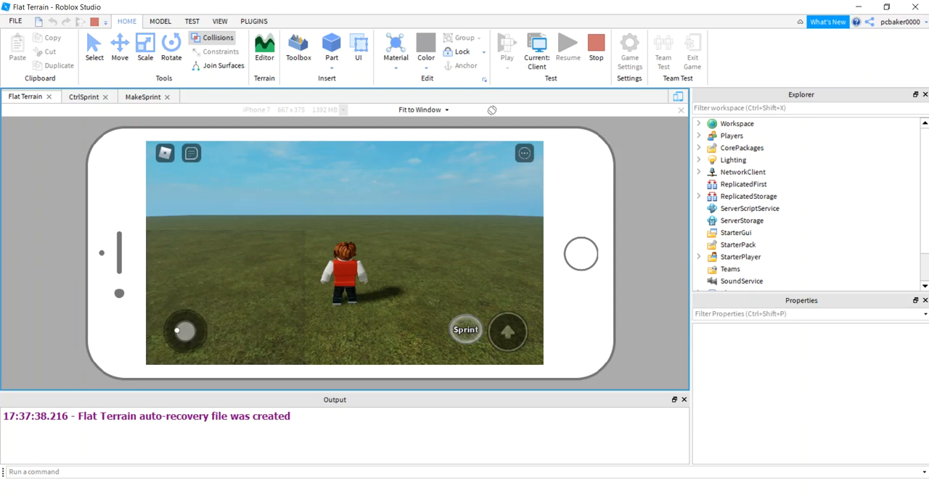
left_click_drag(186, 331, 182, 326)
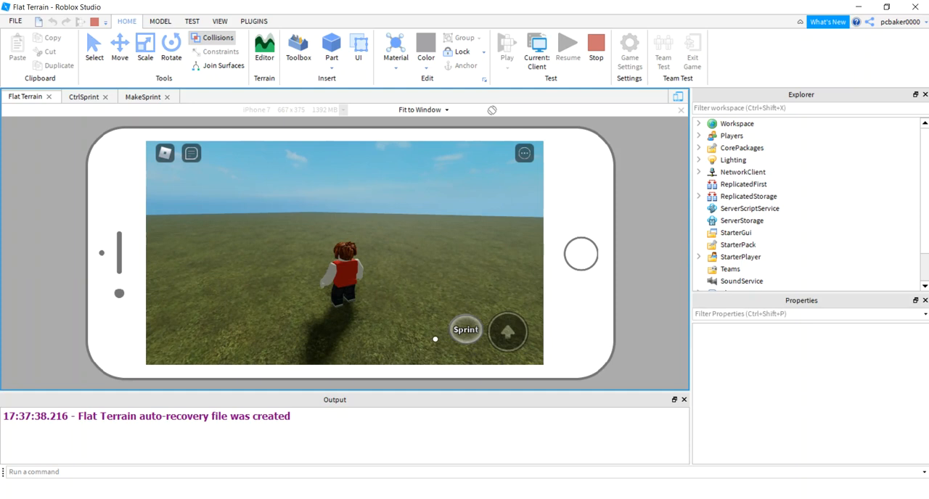
mouse_move(443, 277)
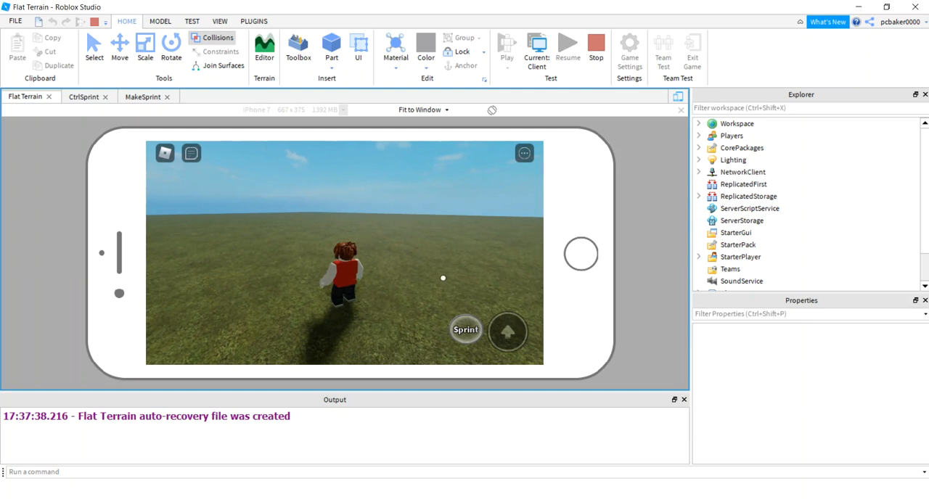